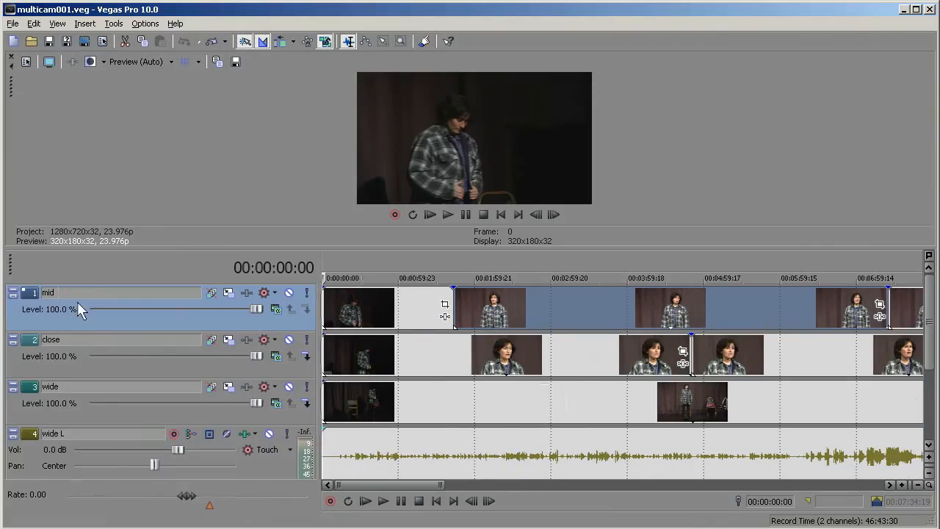
mouse_move(72, 355)
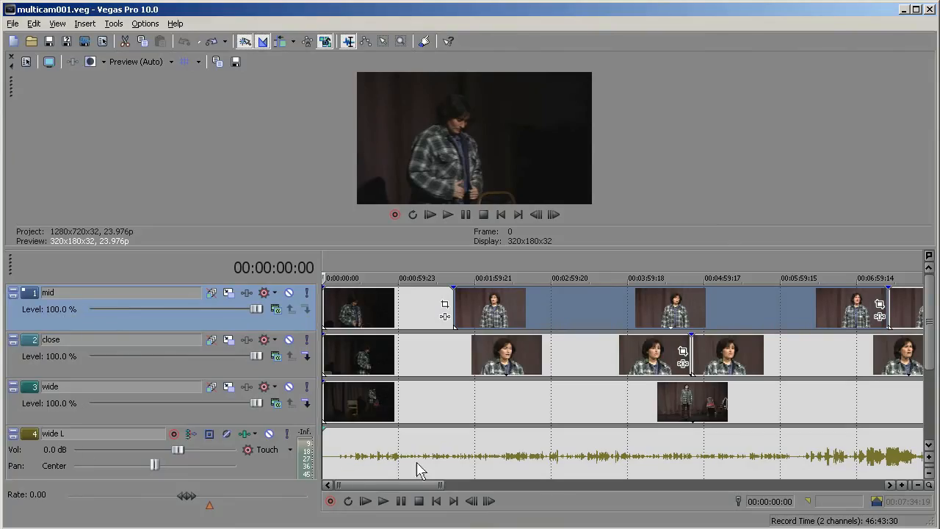
Merge the selected mid, close and wide tracks with Tools > Multicamera > Create Multicamera Track
scroll("down", 3)
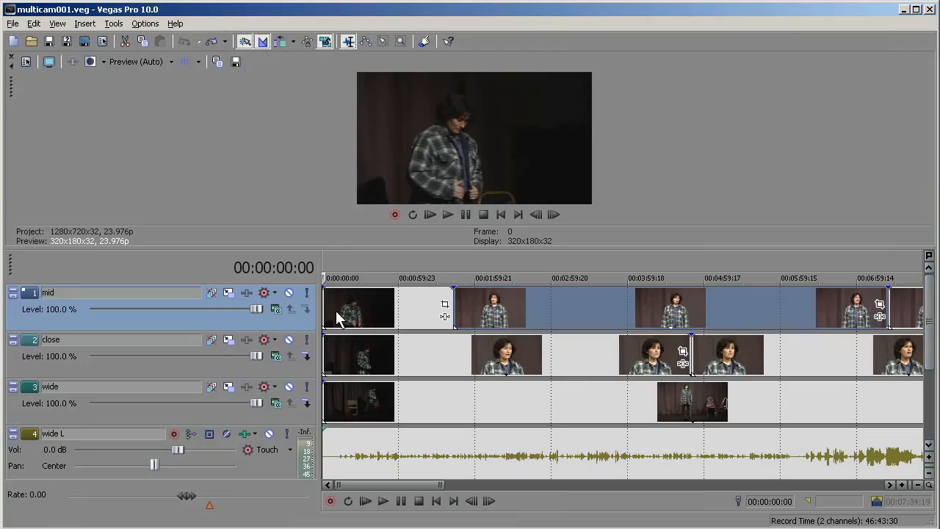
mouse_move(223, 325)
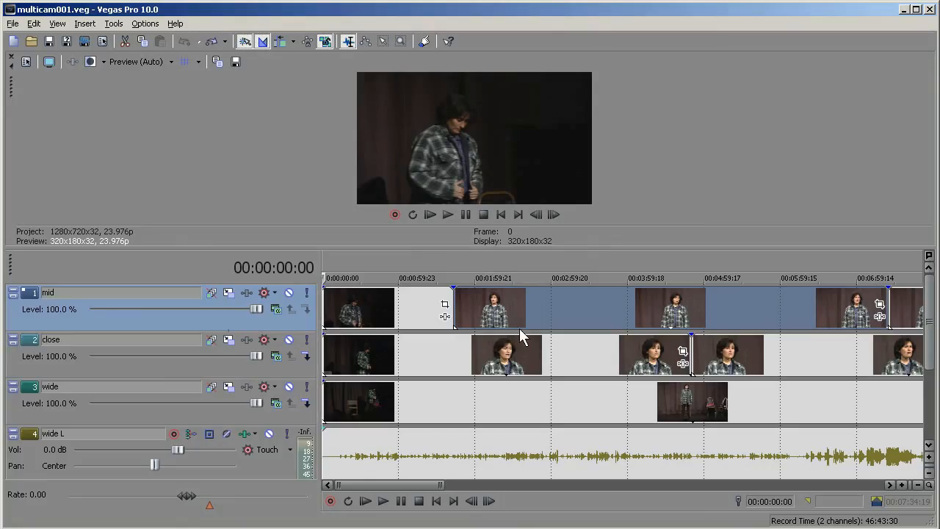
mouse_move(436, 472)
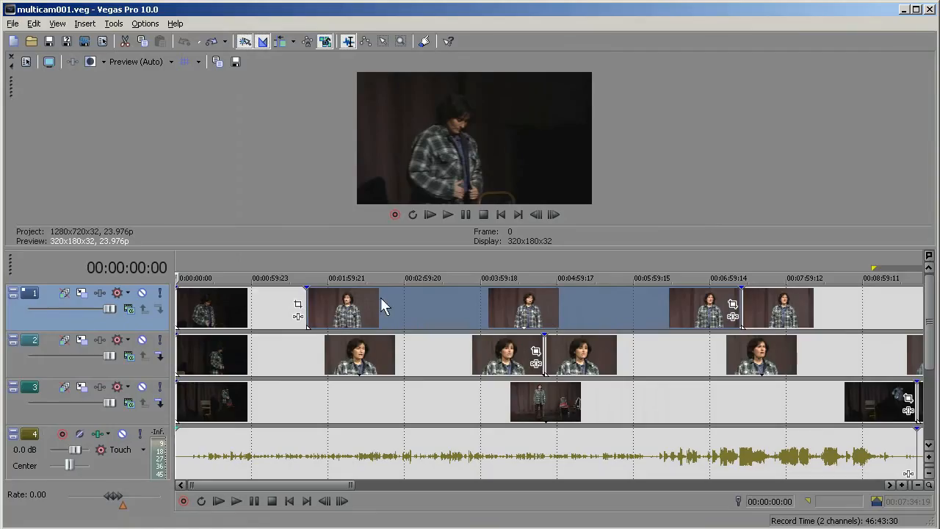
mouse_move(379, 317)
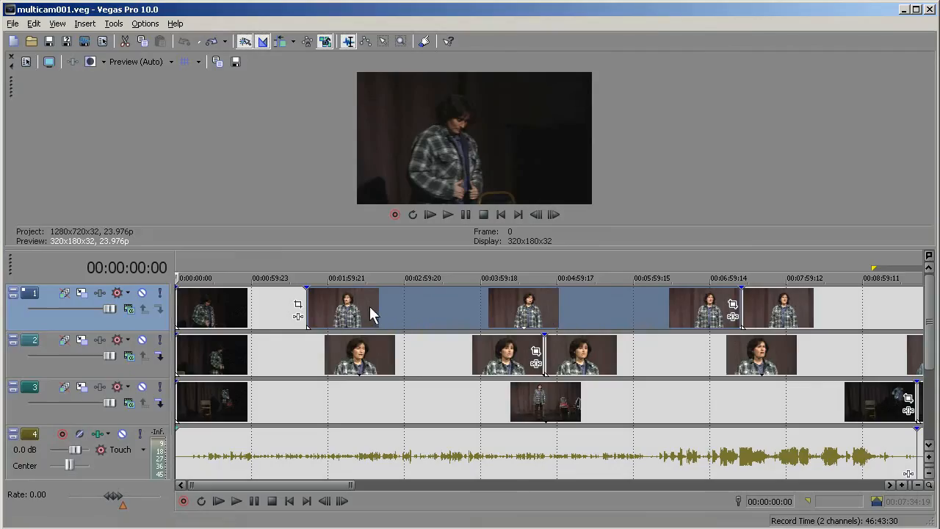
mouse_move(356, 309)
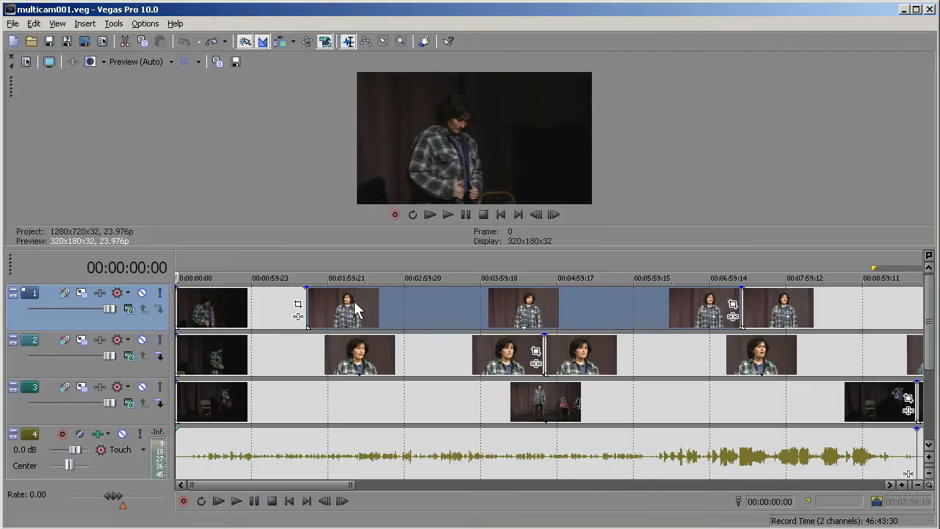
mouse_move(365, 310)
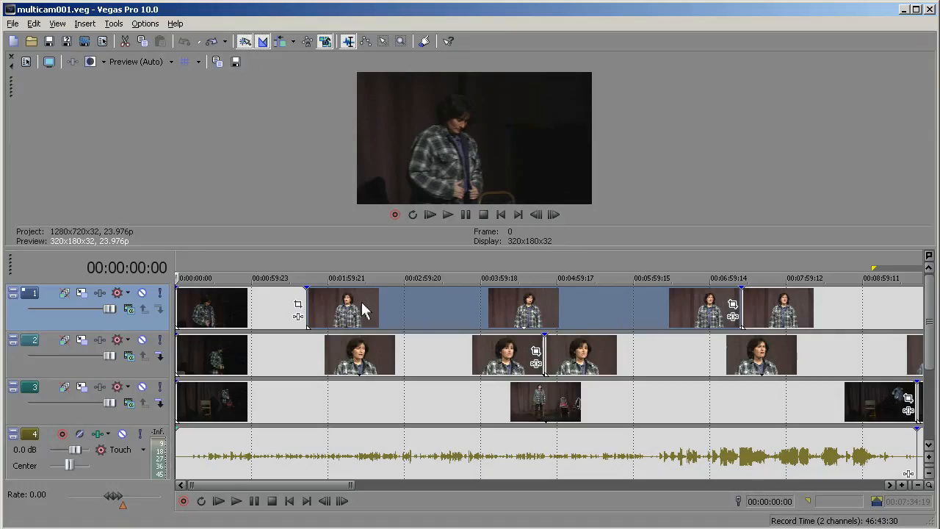
mouse_move(261, 272)
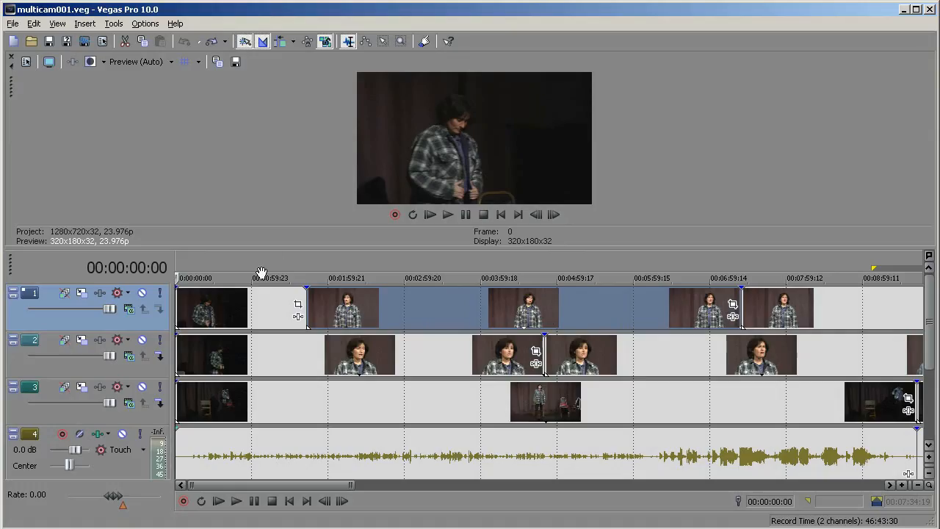
mouse_move(620, 274)
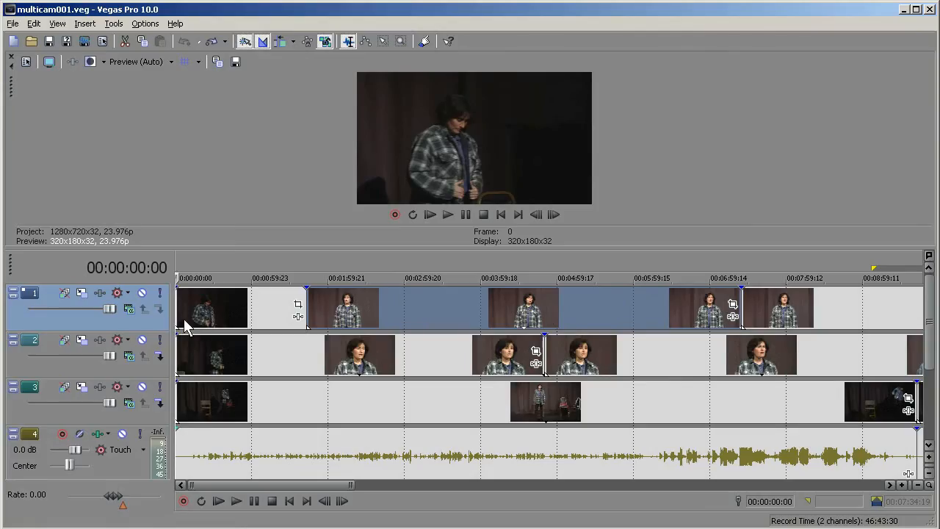
mouse_move(9, 292)
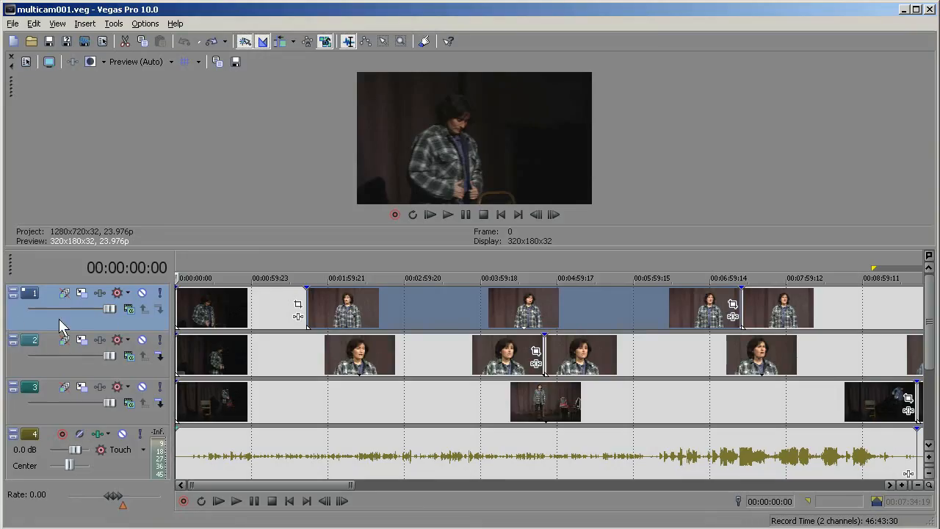
mouse_move(66, 375)
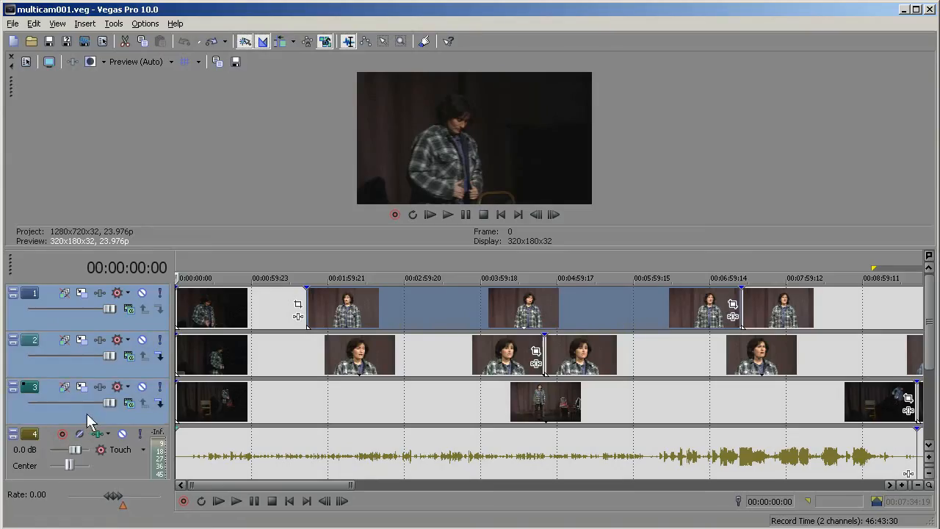
mouse_move(281, 188)
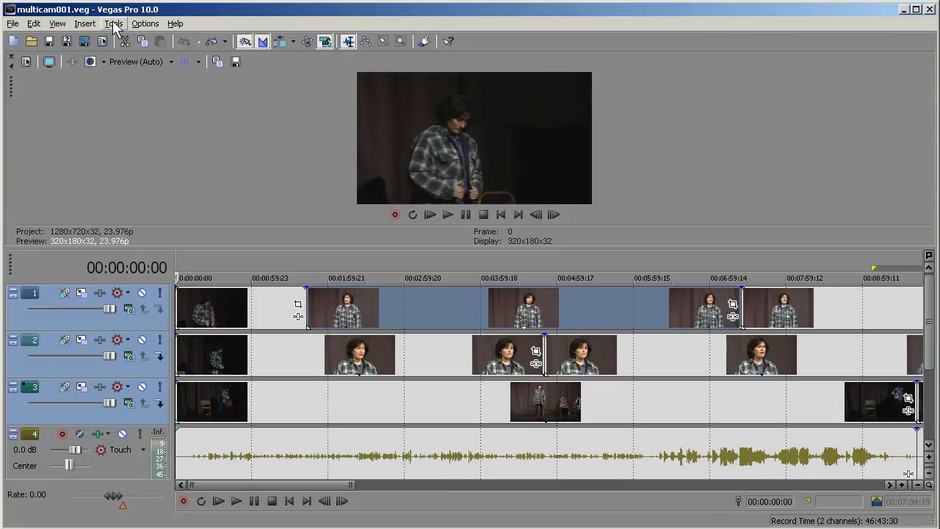
left_click(114, 24)
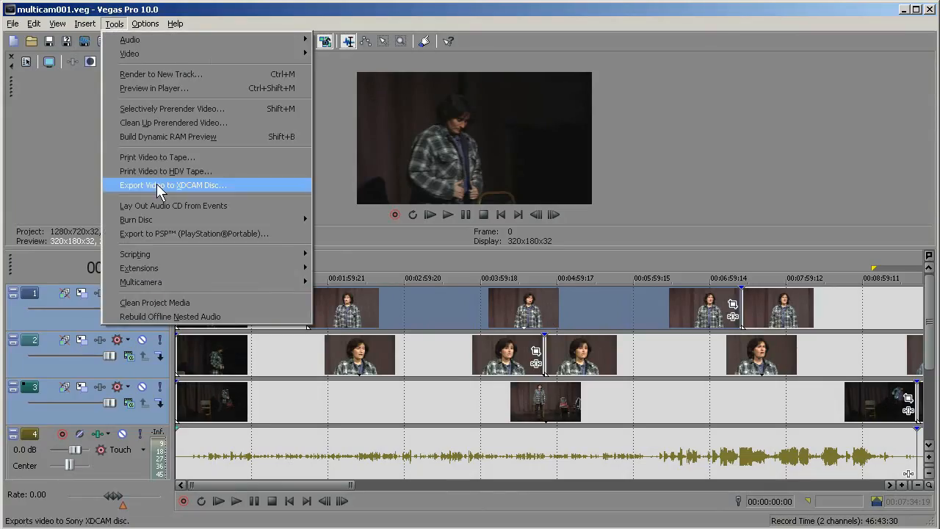
mouse_move(140, 282)
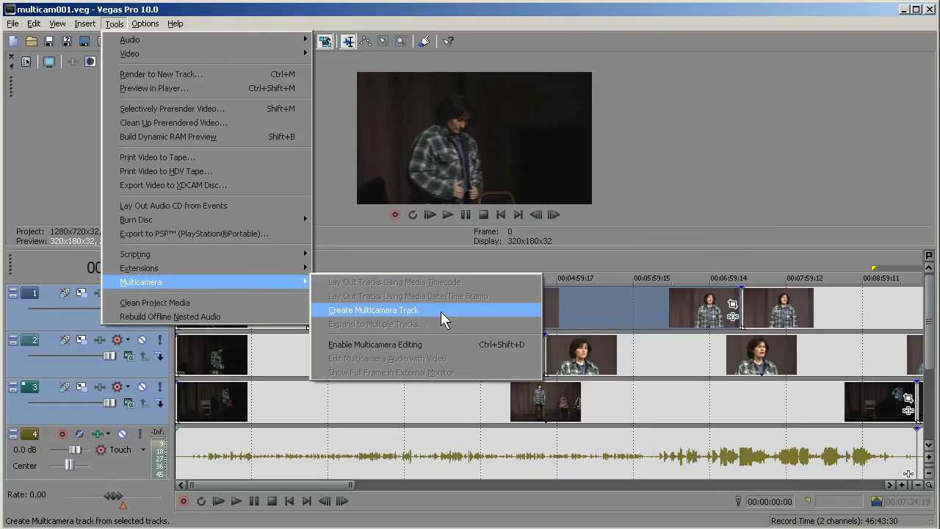
left_click(372, 310)
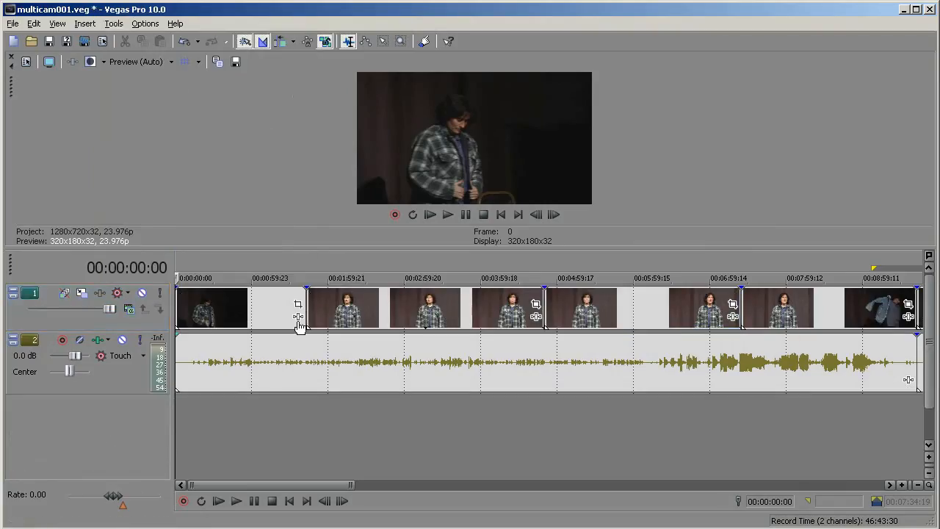
mouse_move(297, 271)
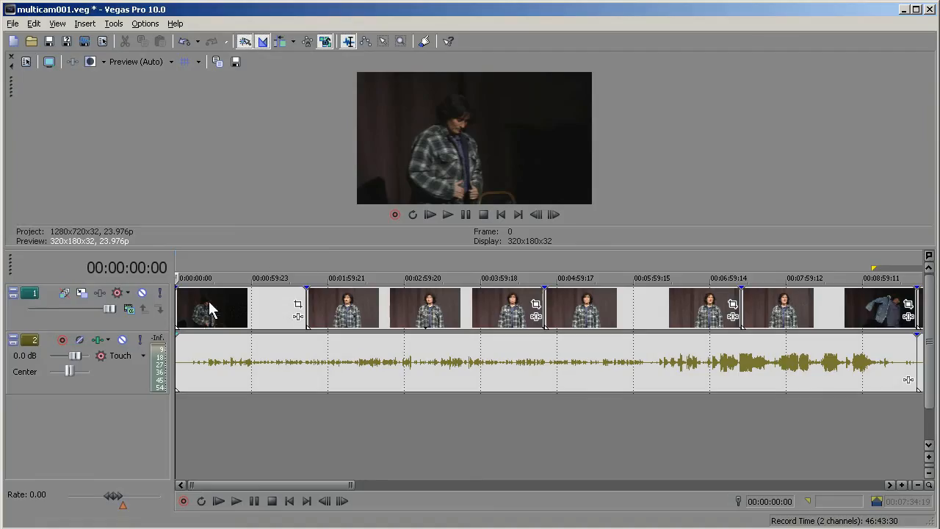
Change the opening event's take and switch the three post-first-minute events to the close take
right_click(211, 308)
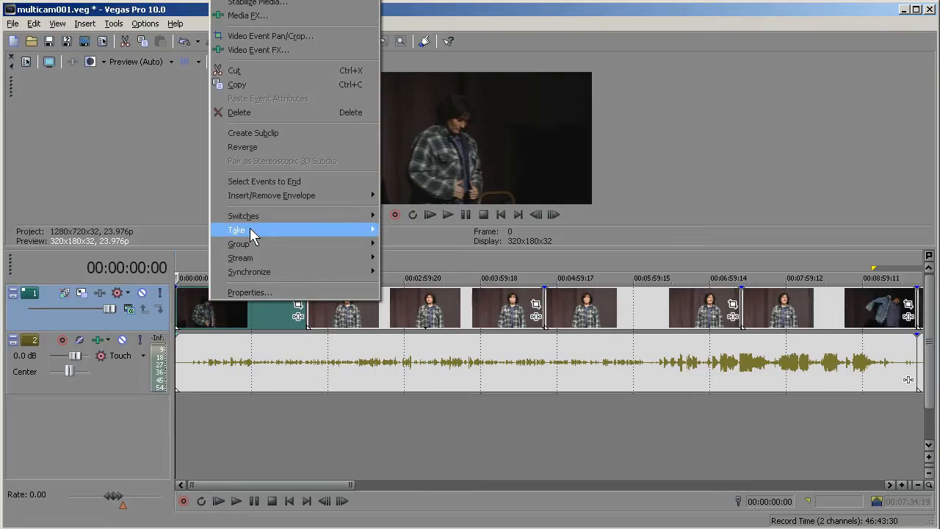
mouse_move(237, 230)
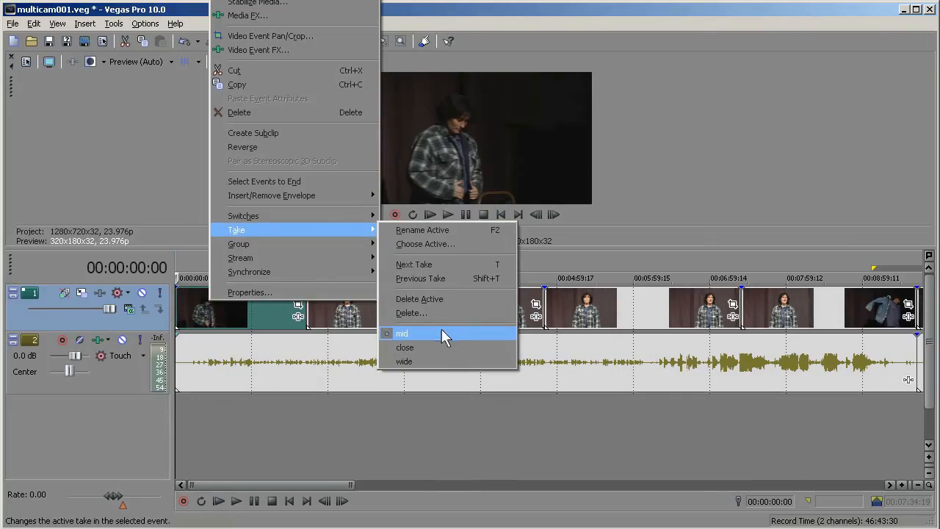
left_click(404, 347)
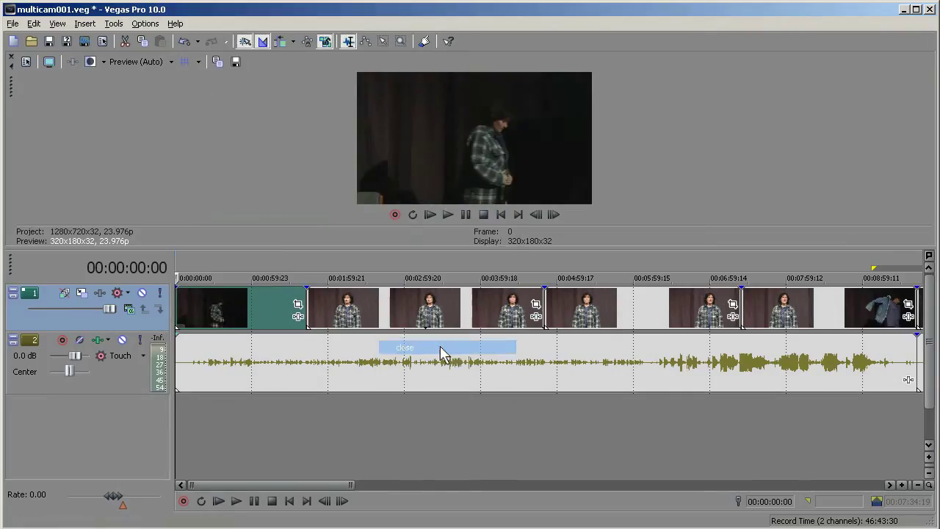
right_click(213, 307)
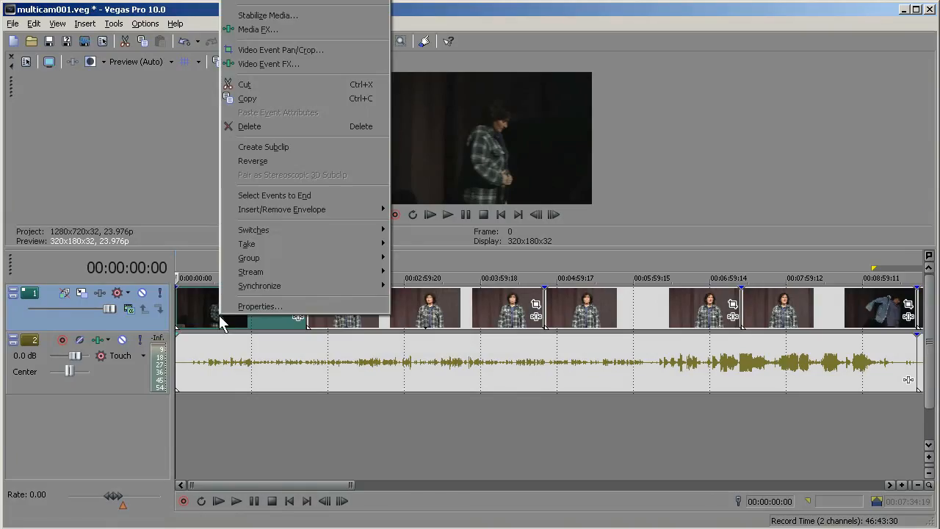
mouse_move(247, 244)
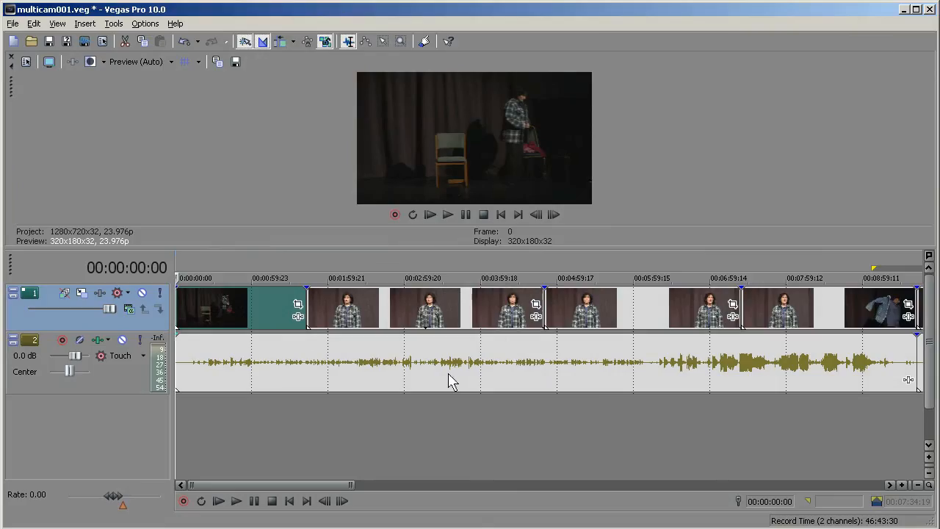
mouse_move(235, 203)
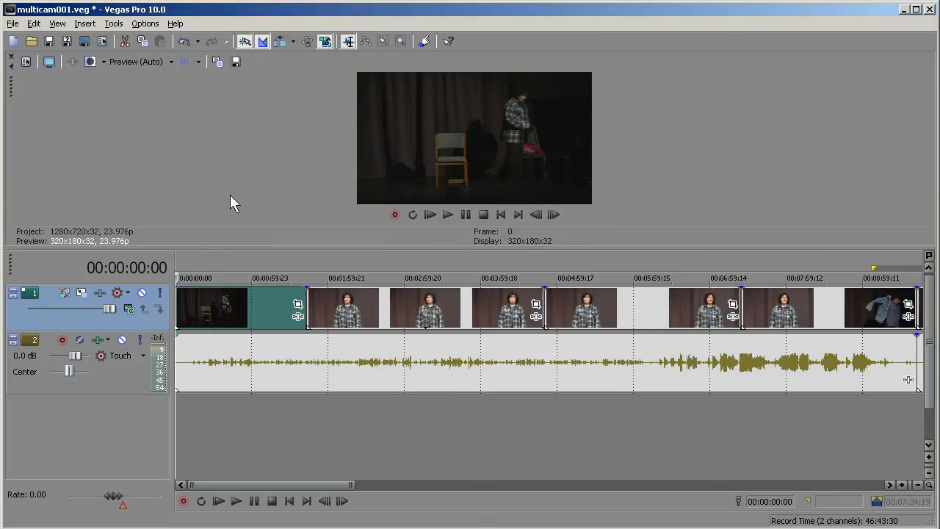
mouse_move(345, 344)
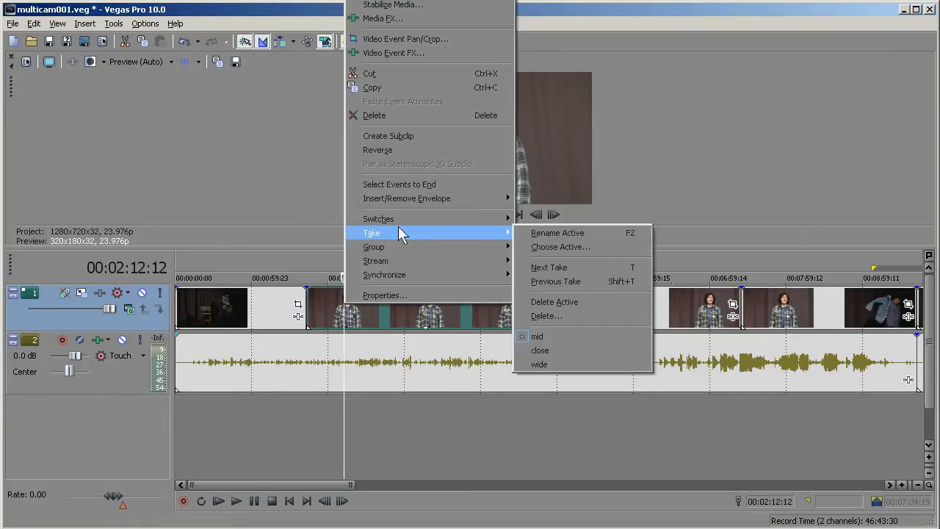
mouse_move(537, 336)
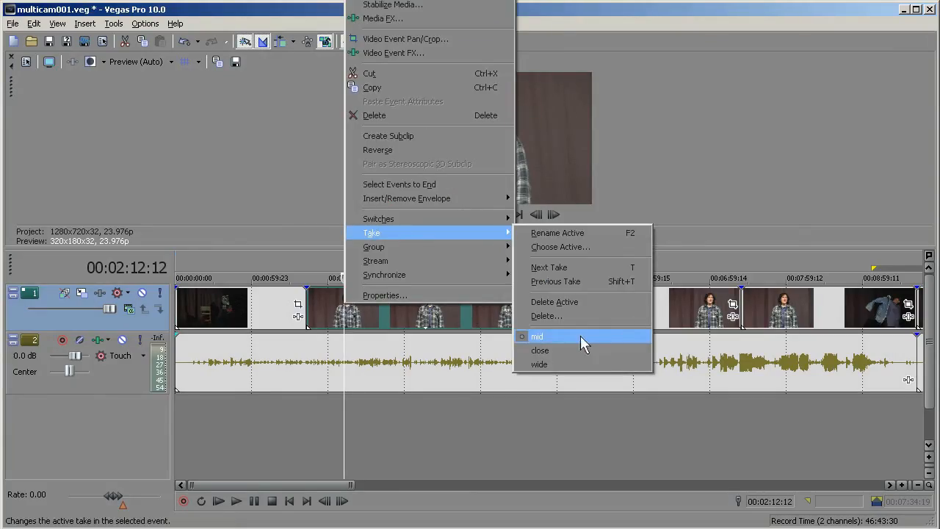
left_click(537, 336)
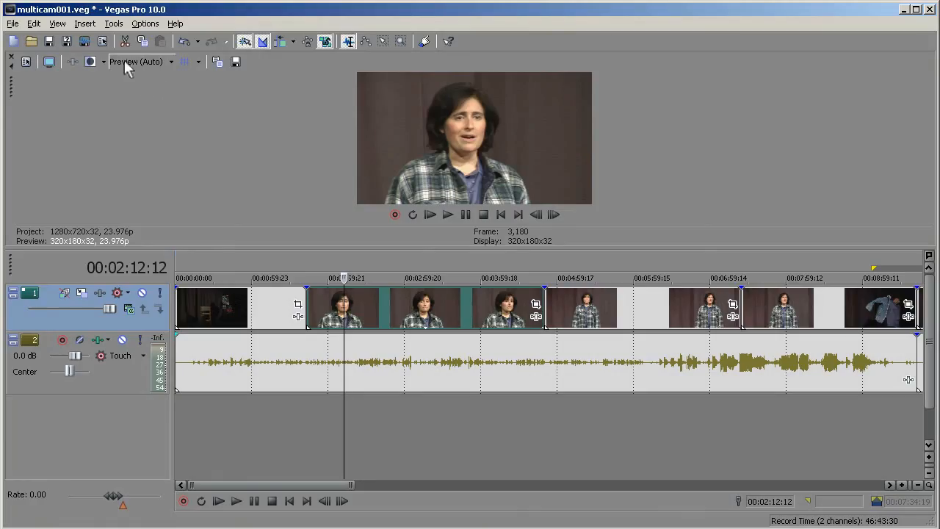
left_click(115, 24)
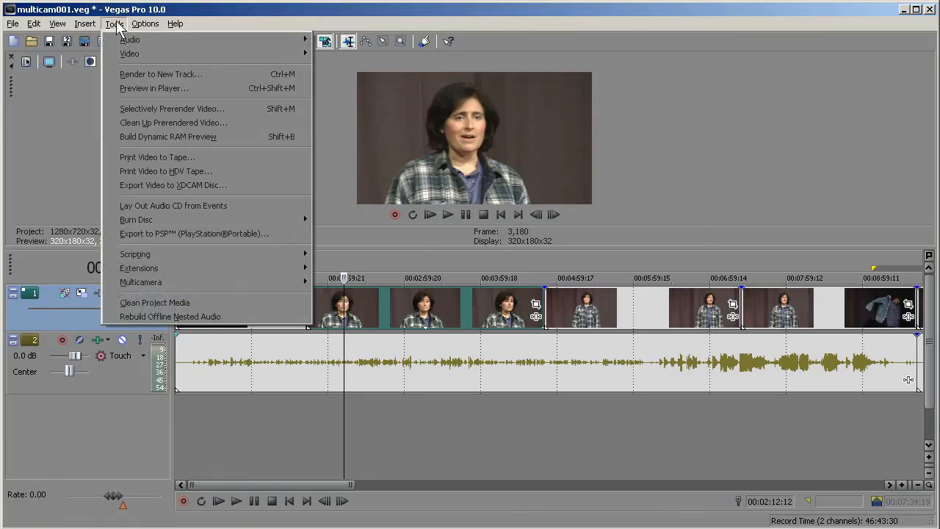
mouse_move(140, 282)
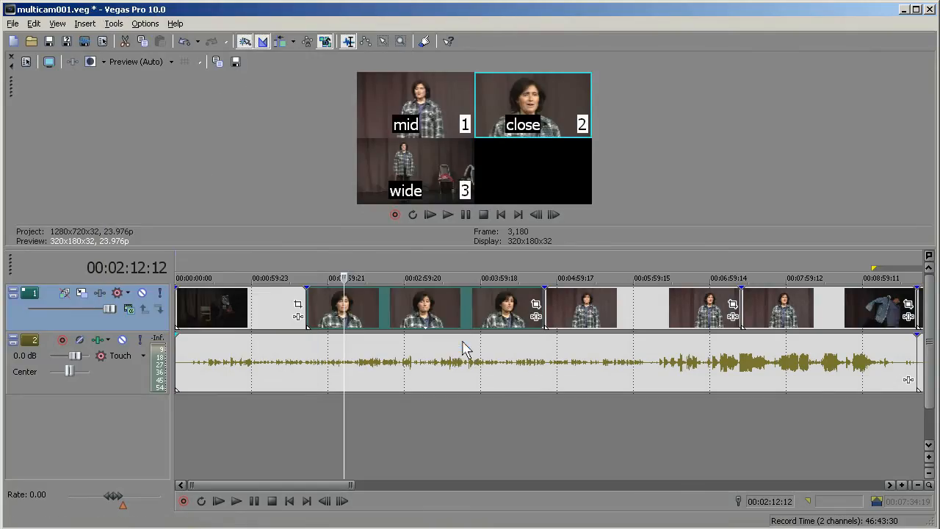
mouse_move(538, 114)
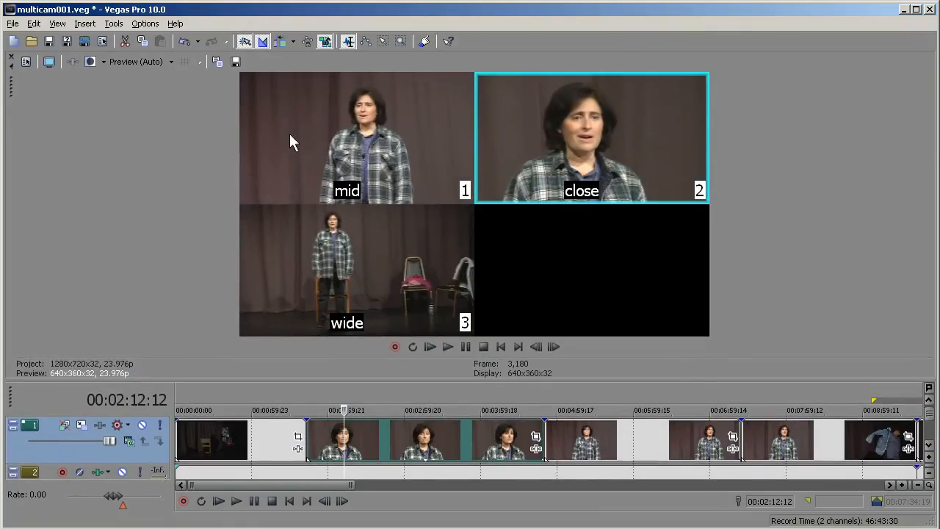
mouse_move(345, 448)
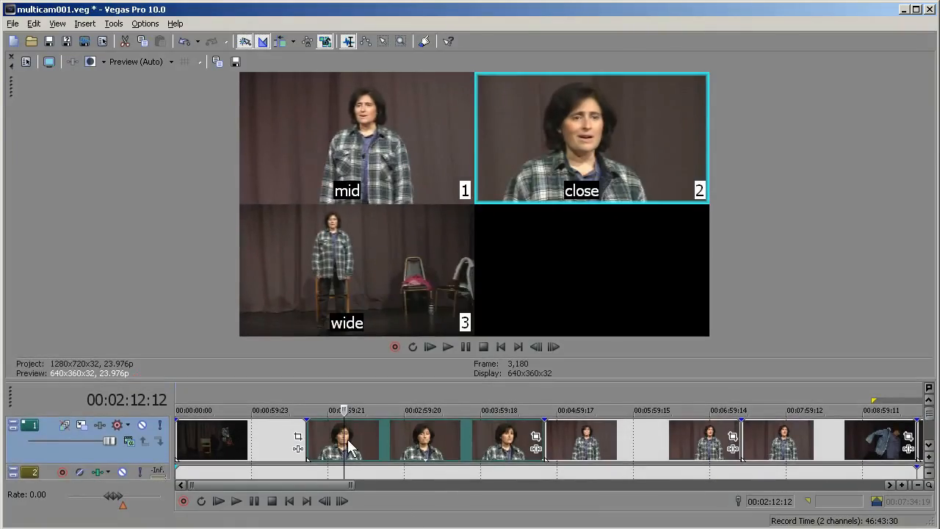
mouse_move(489, 234)
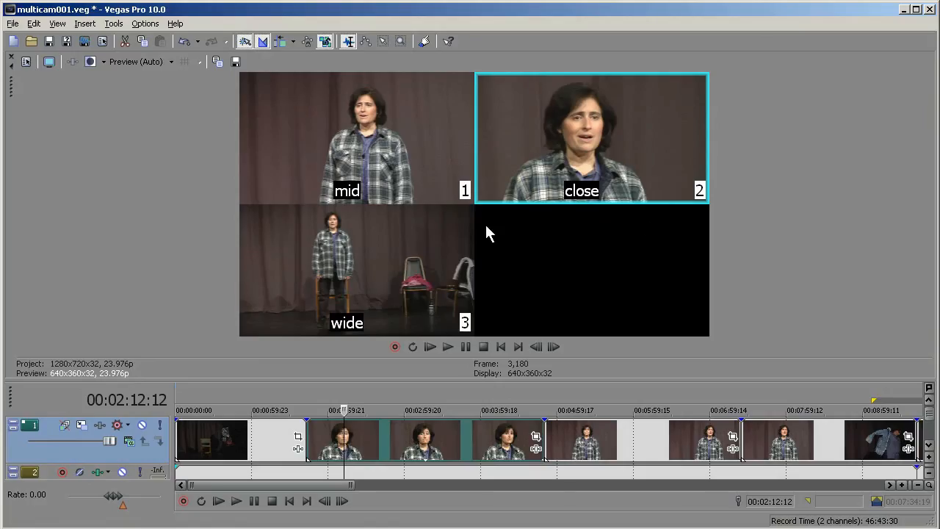
mouse_move(740, 167)
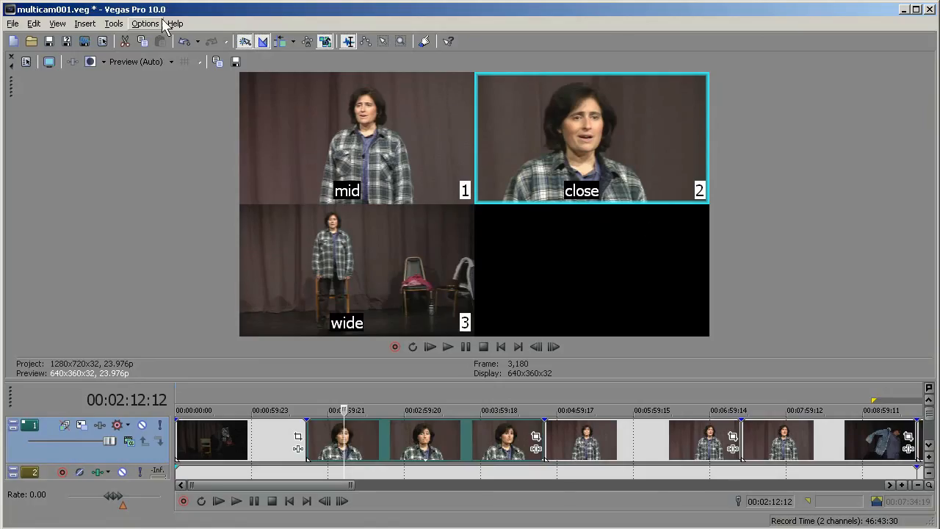
left_click(149, 22)
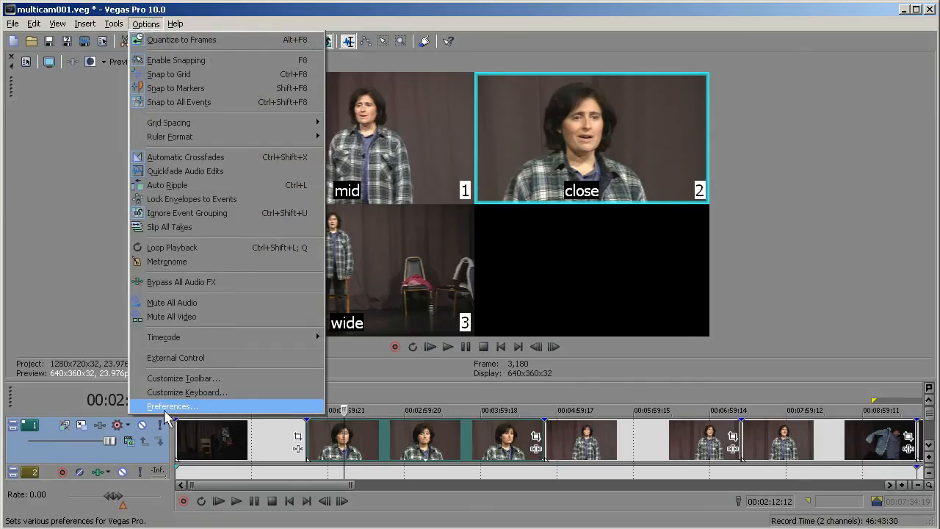
left_click(173, 406)
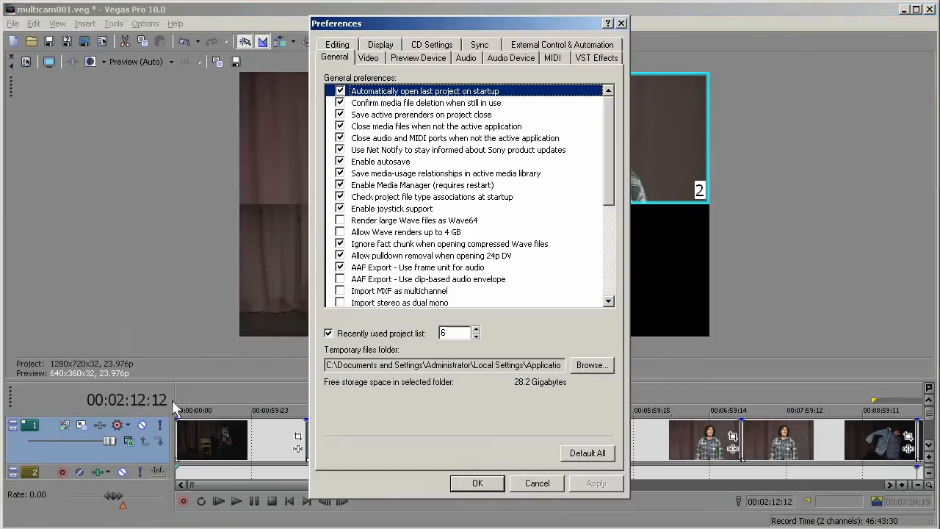
left_click(366, 58)
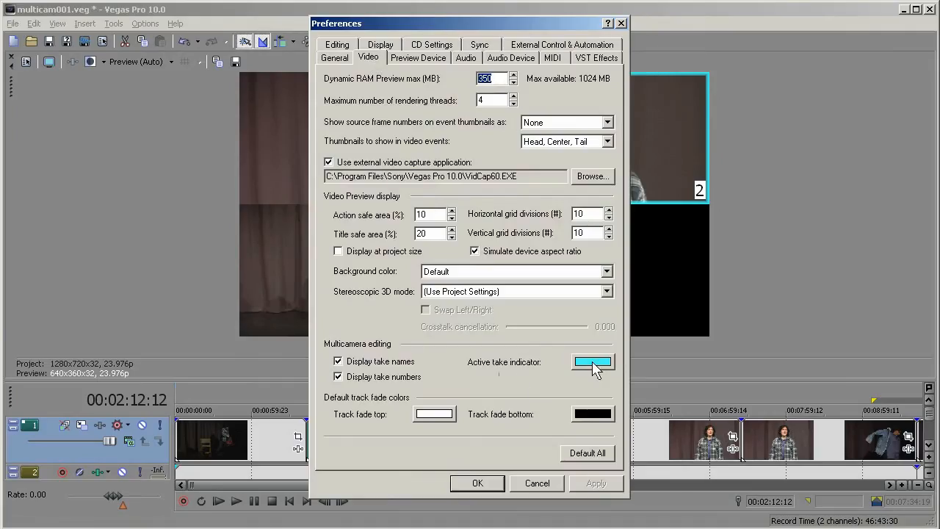
left_click(593, 363)
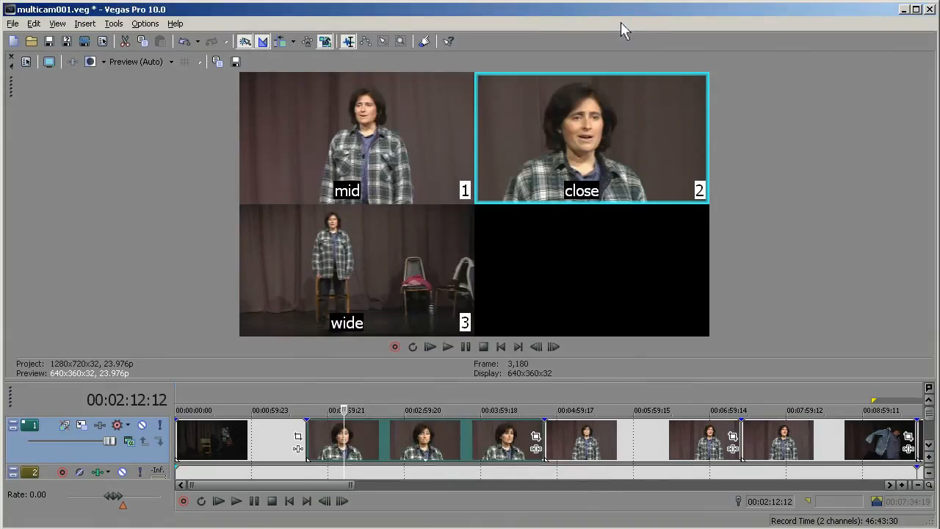
mouse_move(350, 462)
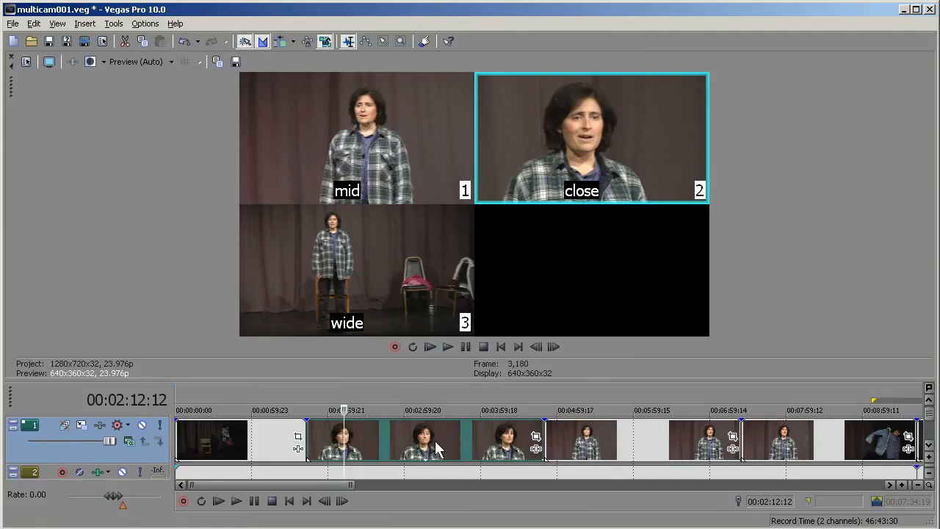
mouse_move(524, 448)
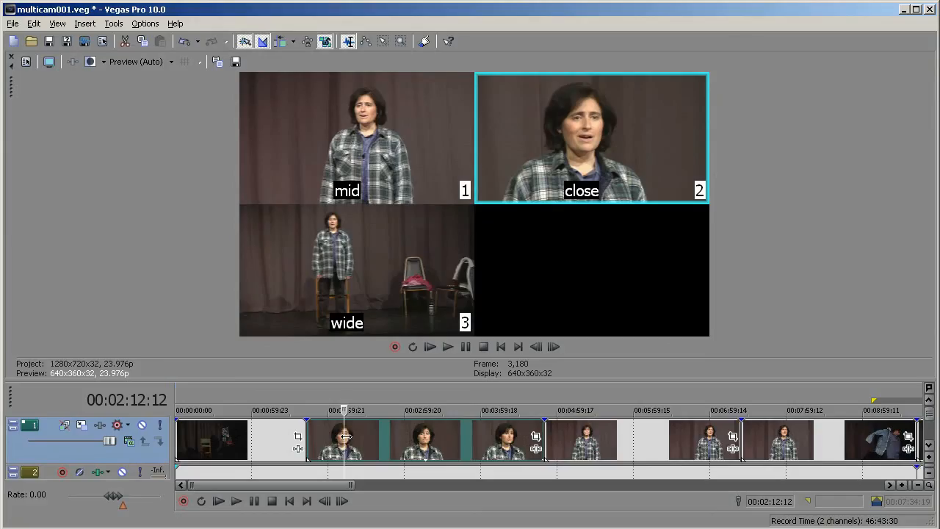
mouse_move(351, 175)
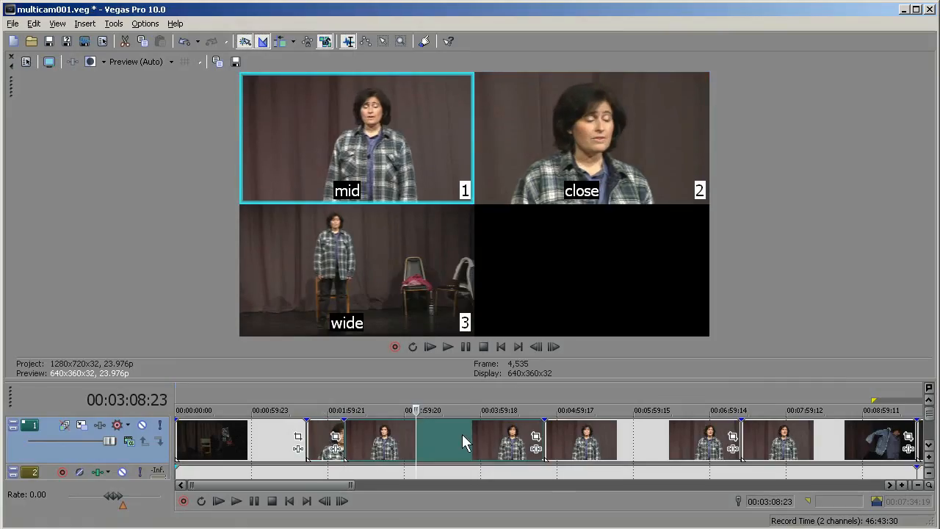
mouse_move(567, 398)
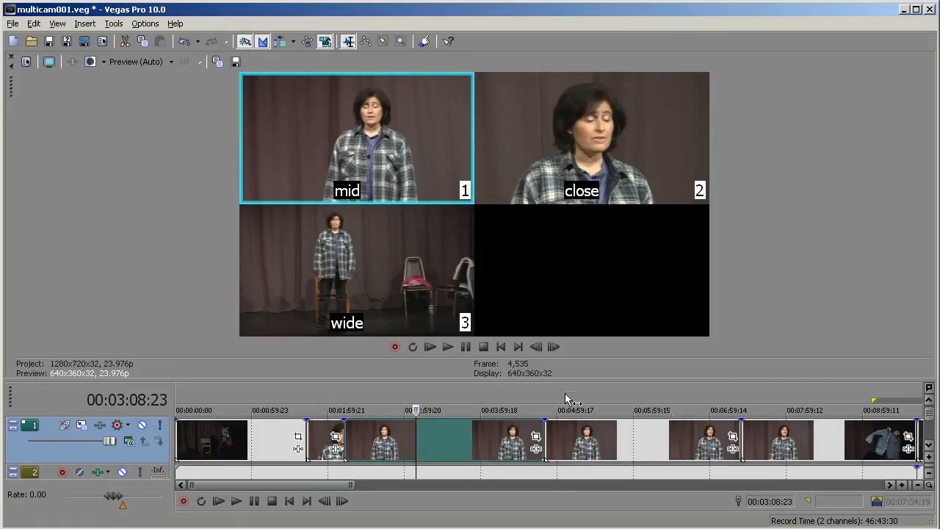
mouse_move(388, 457)
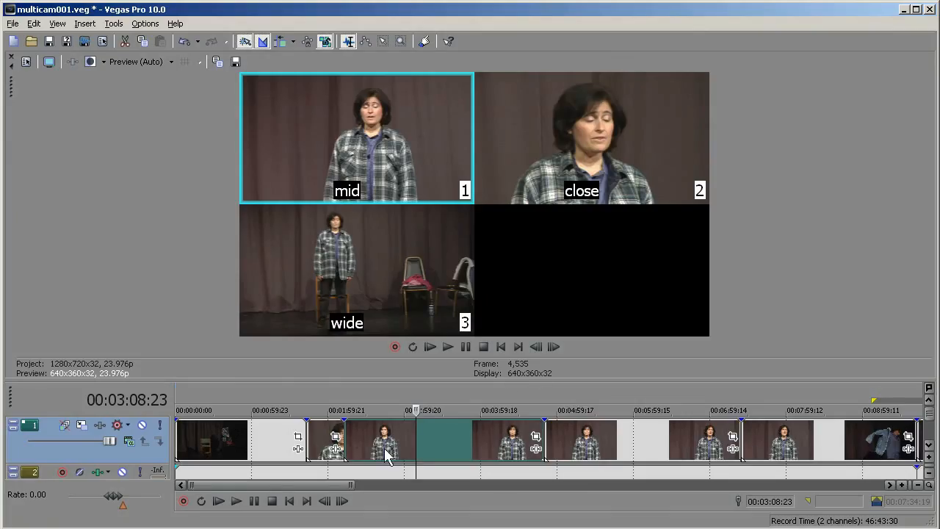
mouse_move(433, 452)
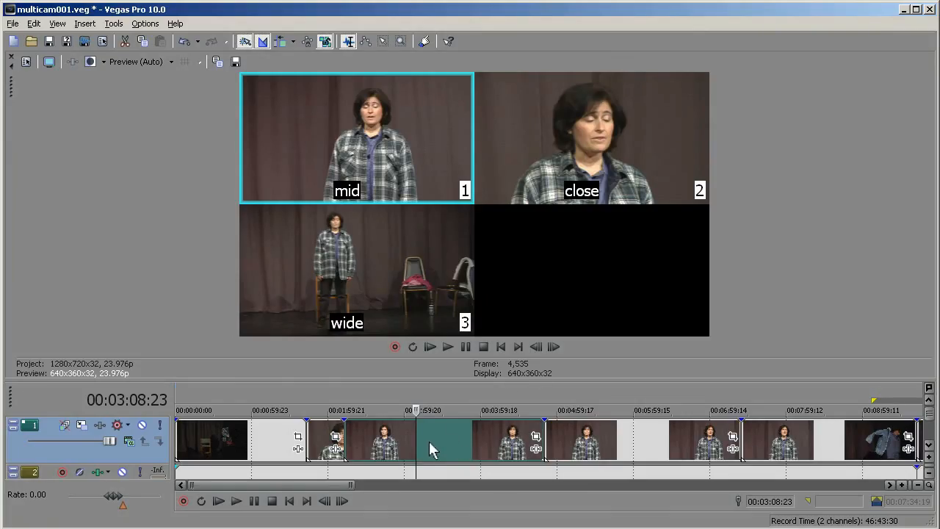
mouse_move(377, 341)
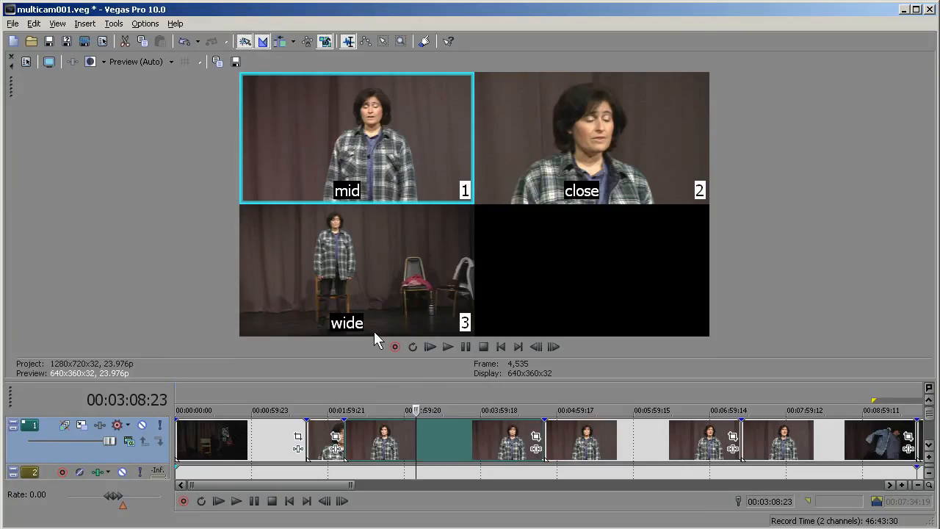
mouse_move(354, 291)
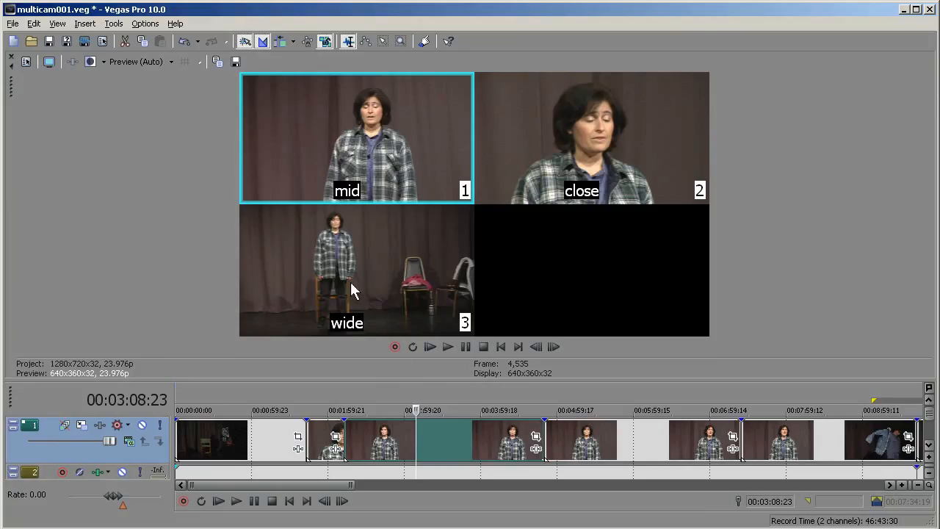
Switch to the wide camera take around 3:08 from the multicamera preview
left_click(345, 277)
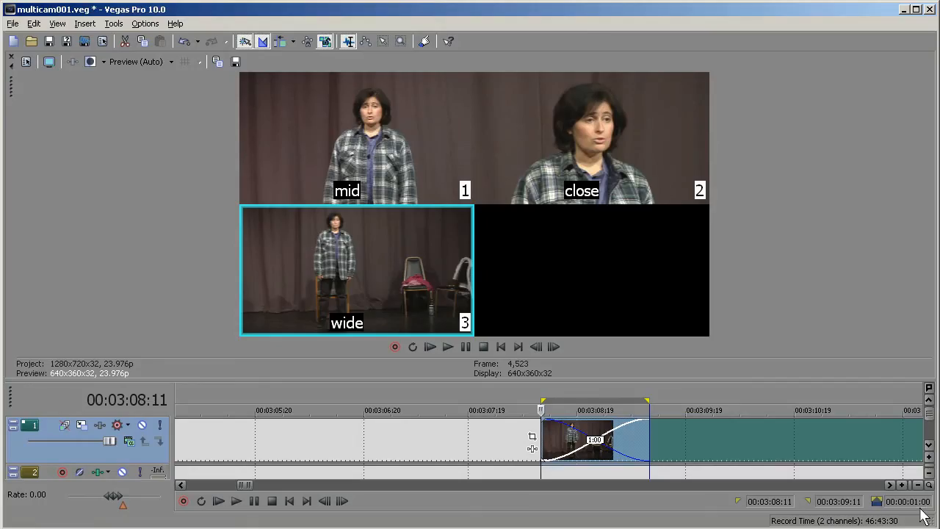
mouse_move(414, 348)
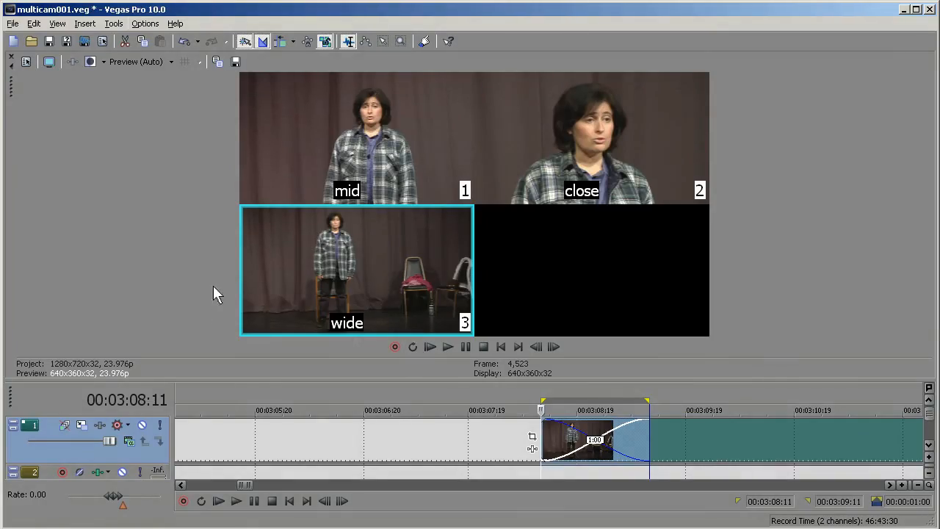
Select the Cut-to-overlap conversion value on the Editing preferences page for replacement
left_click(145, 23)
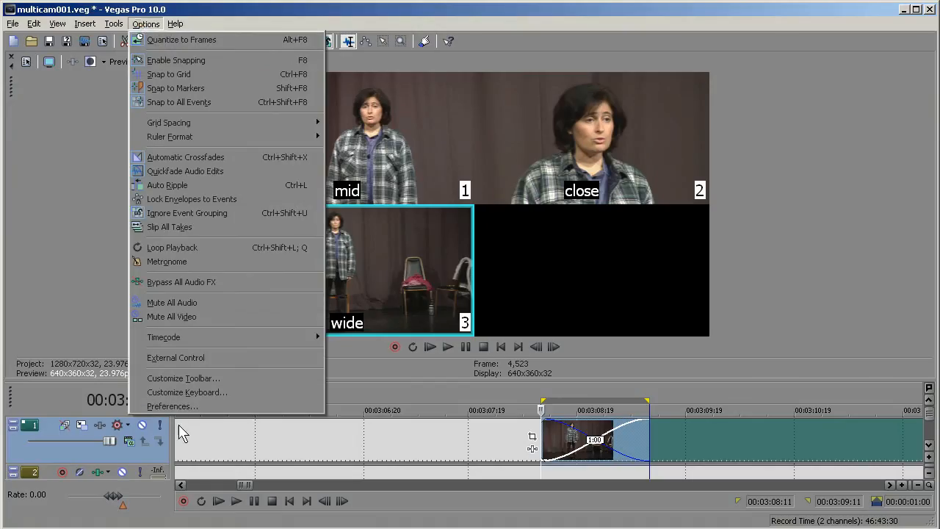
left_click(172, 405)
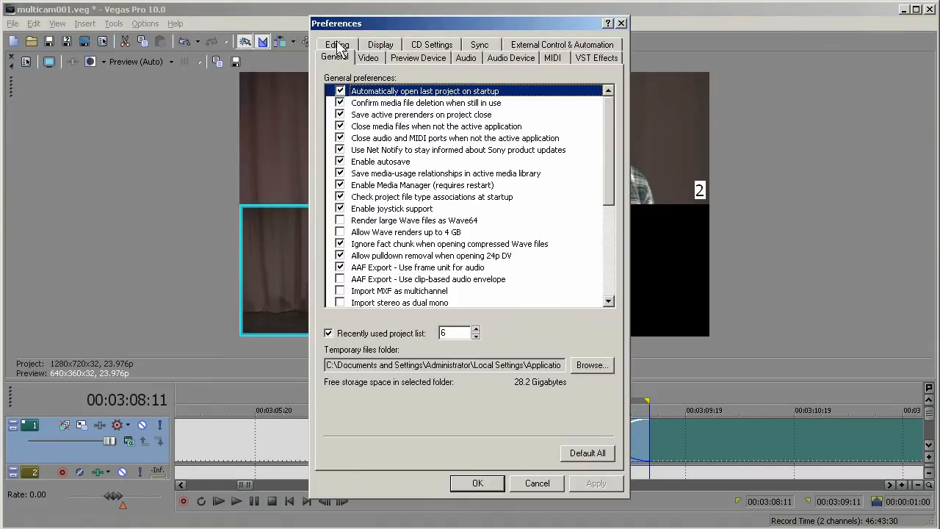
left_click(336, 44)
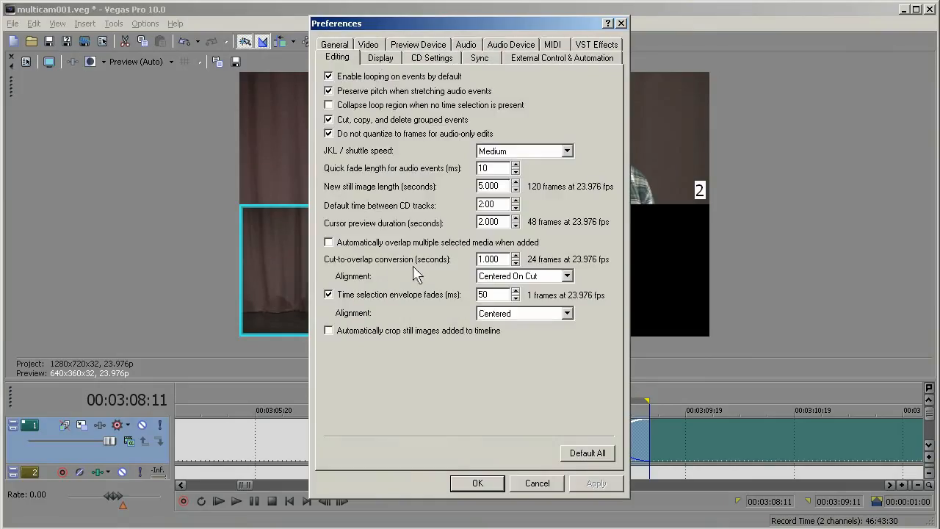
mouse_move(571, 271)
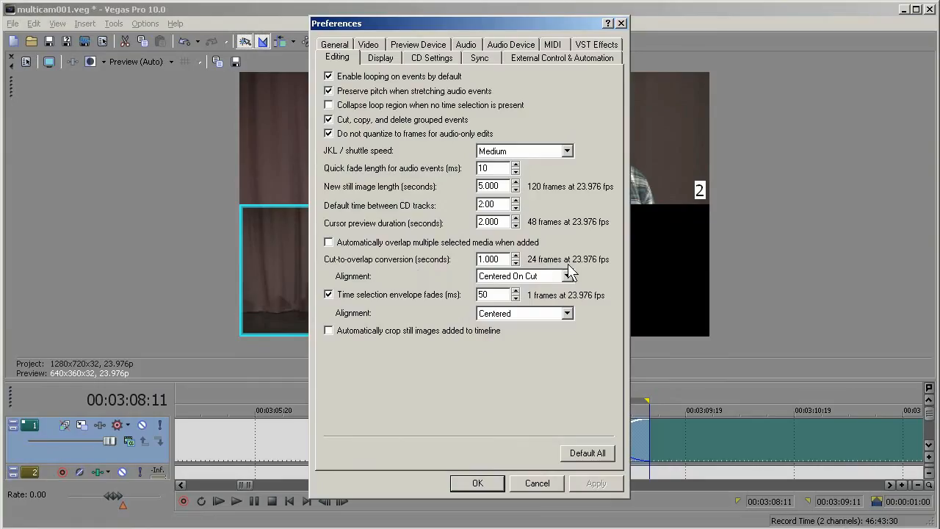
mouse_move(560, 266)
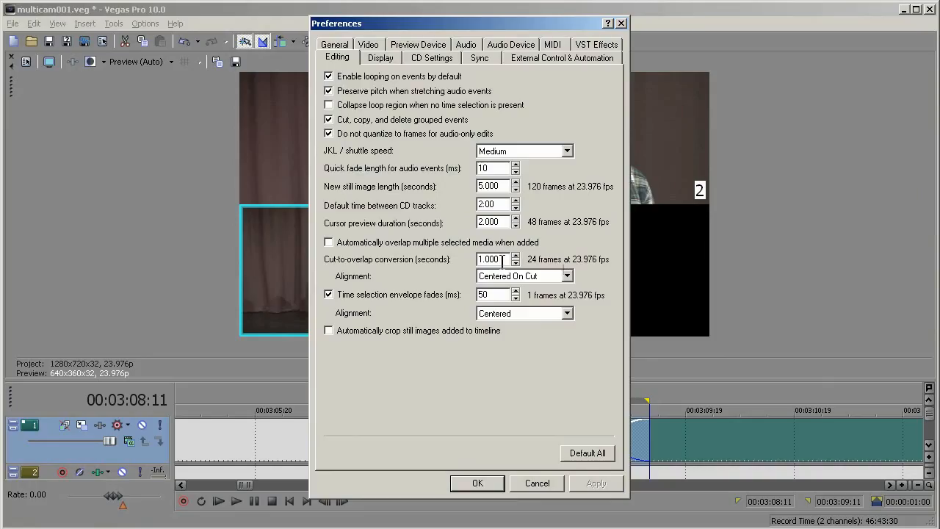
triple_click(491, 258)
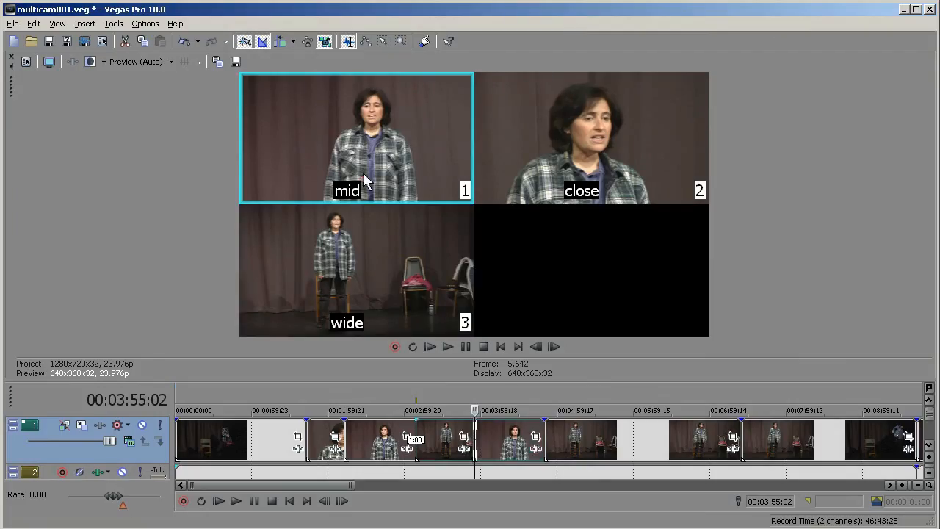
mouse_move(497, 450)
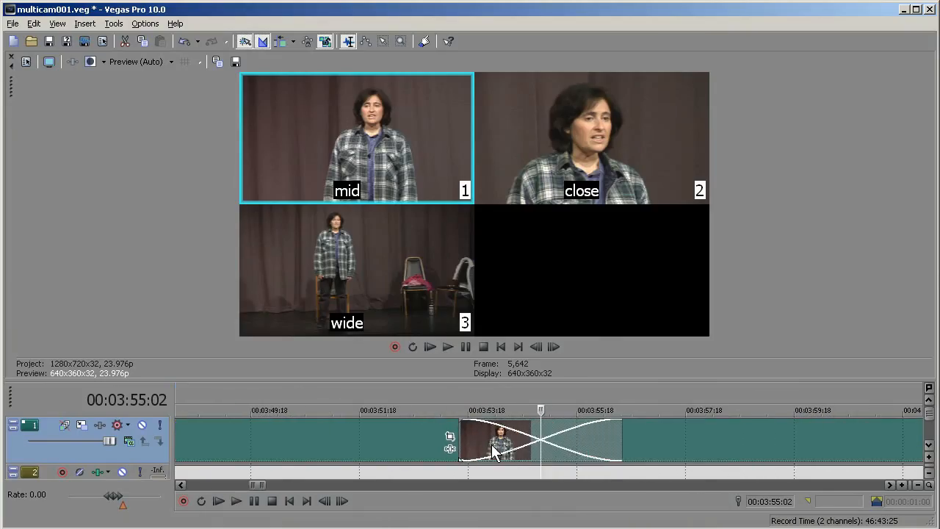
Switch to the mid camera take near 3:53 from the multicamera preview
left_click(514, 399)
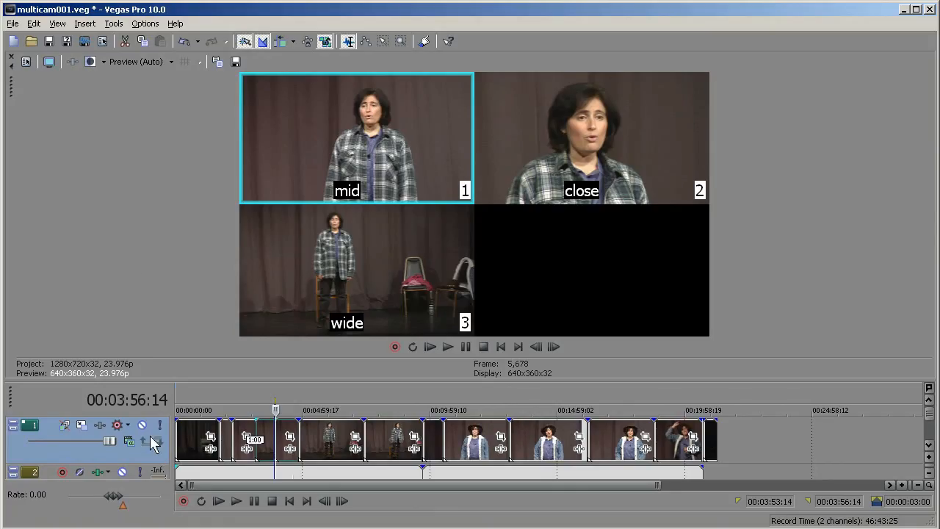
mouse_move(144, 472)
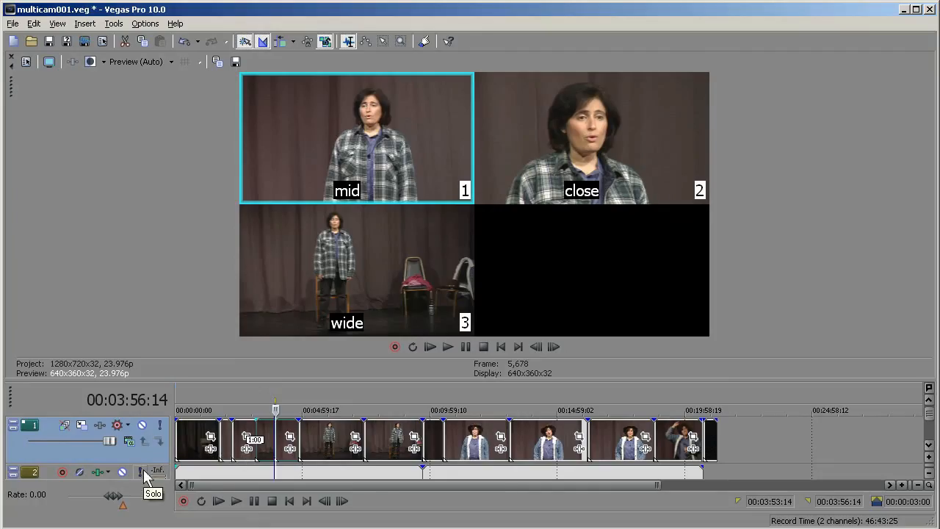
mouse_move(210, 157)
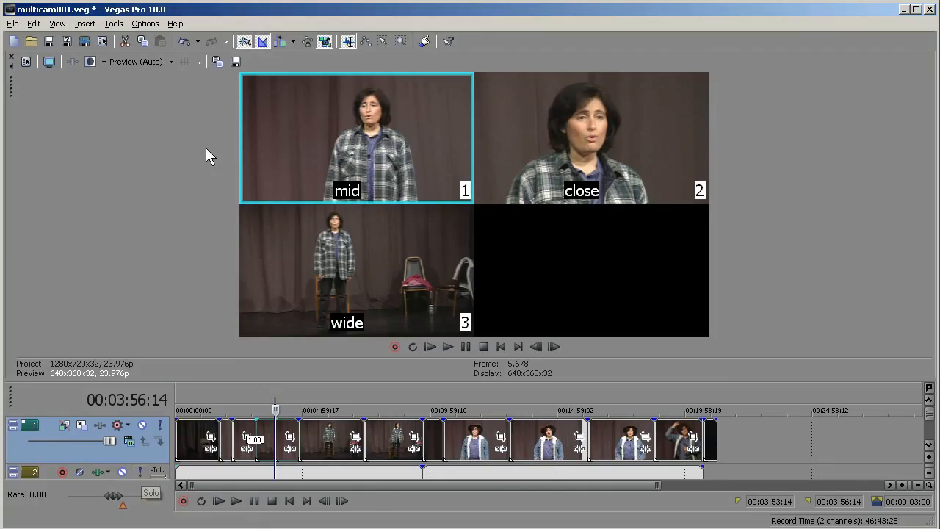
mouse_move(142, 462)
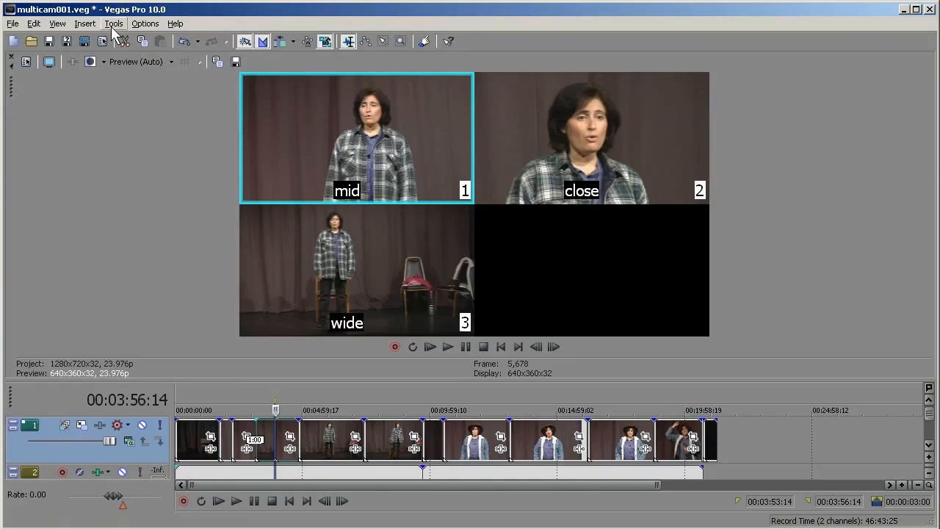
Expand the multicamera track into mid, close and wide tracks, keeping unused takes as muted events
left_click(114, 23)
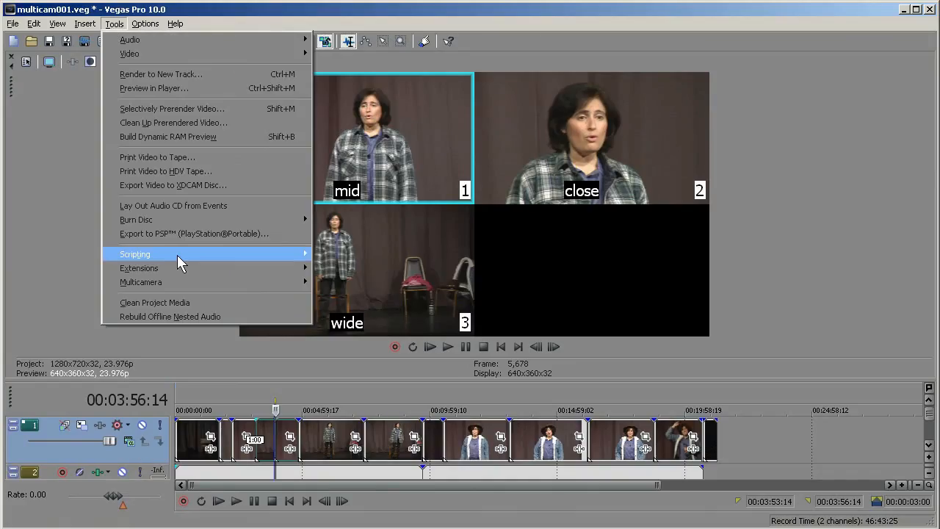
mouse_move(140, 283)
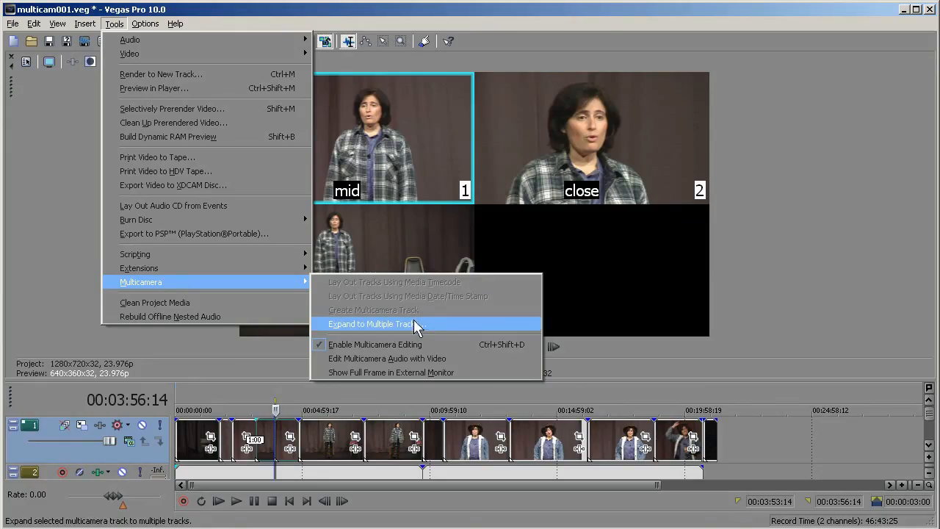
left_click(371, 324)
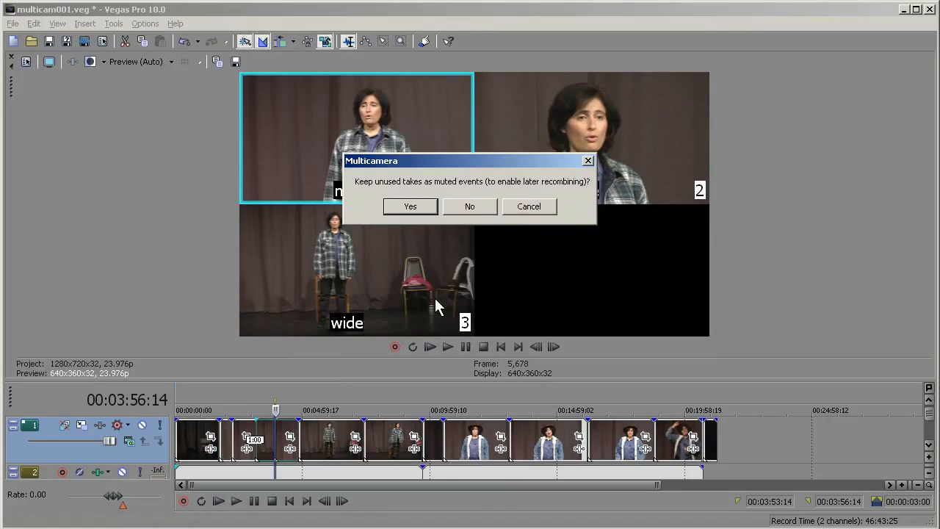
mouse_move(411, 261)
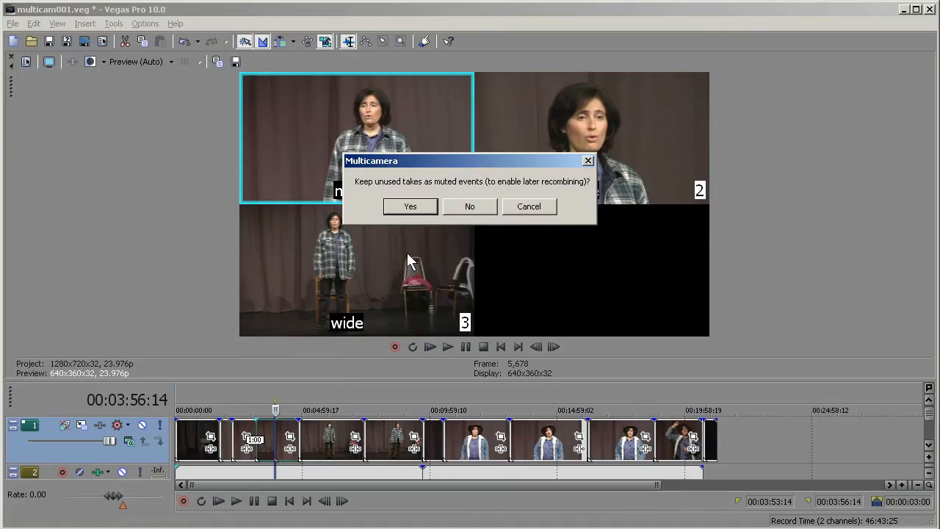
mouse_move(358, 255)
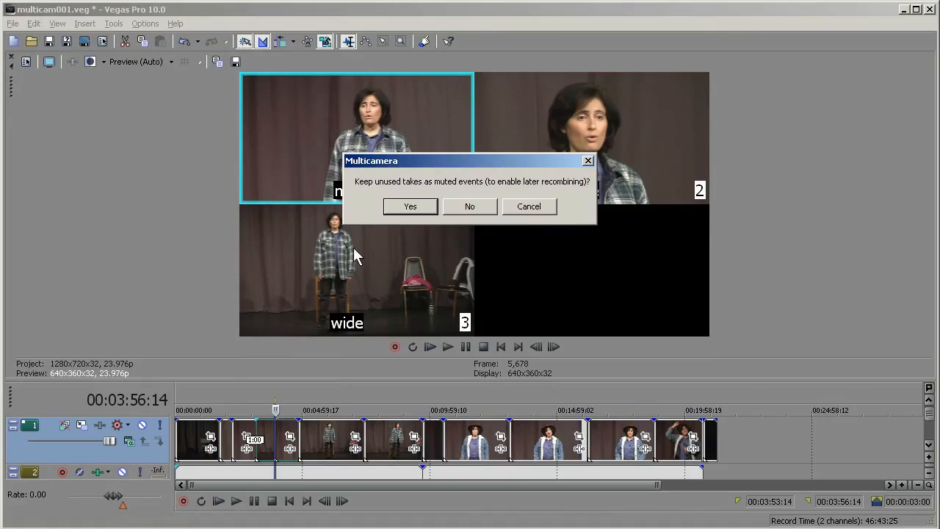
mouse_move(286, 443)
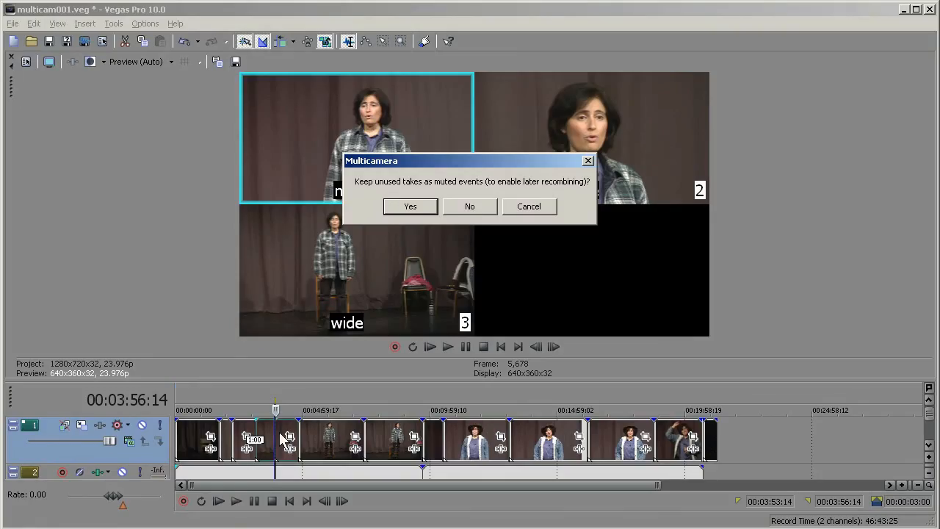
mouse_move(184, 368)
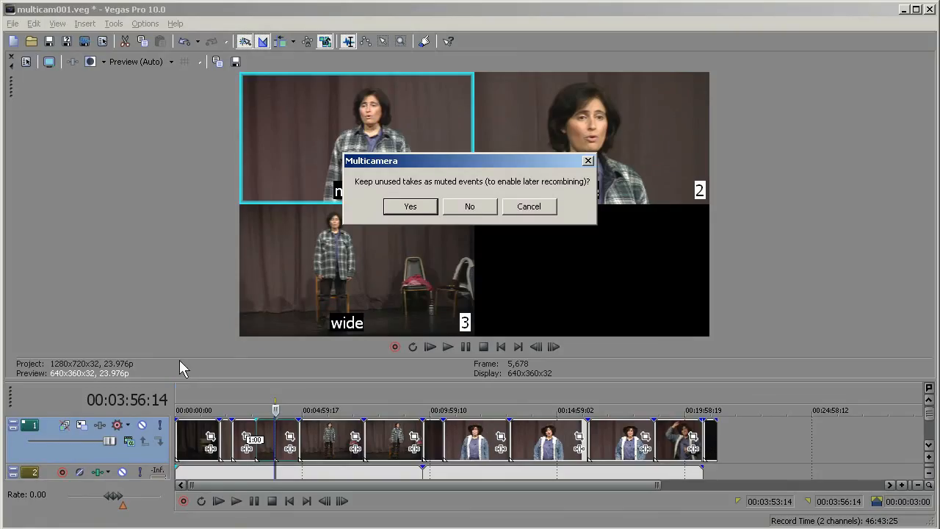
mouse_move(659, 435)
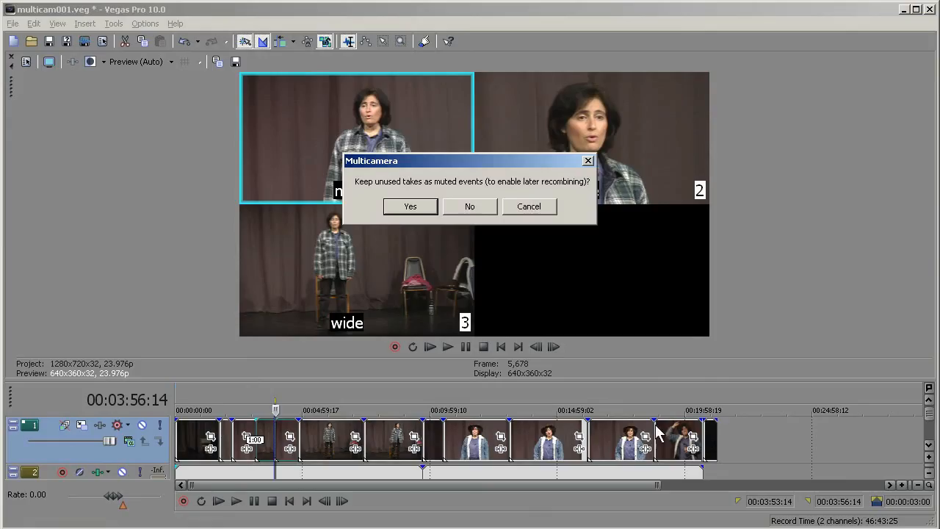
left_click(410, 207)
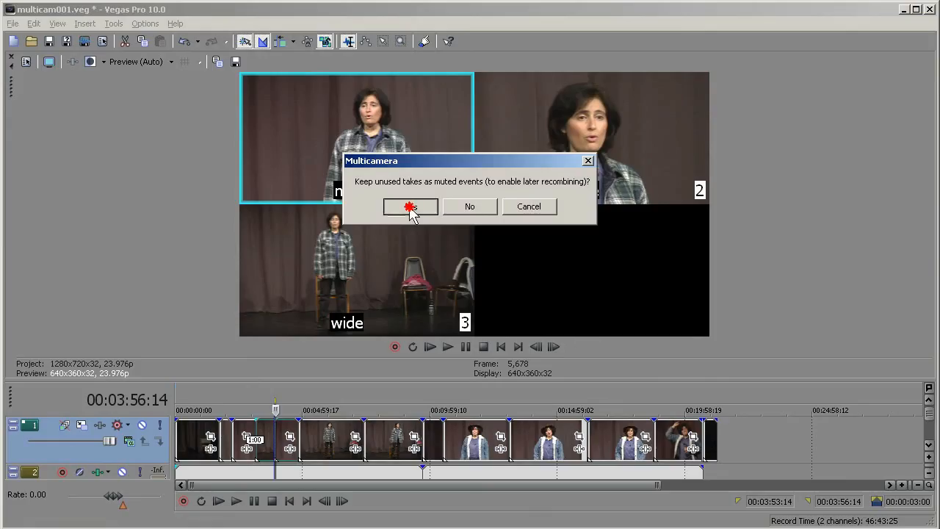
left_click(410, 207)
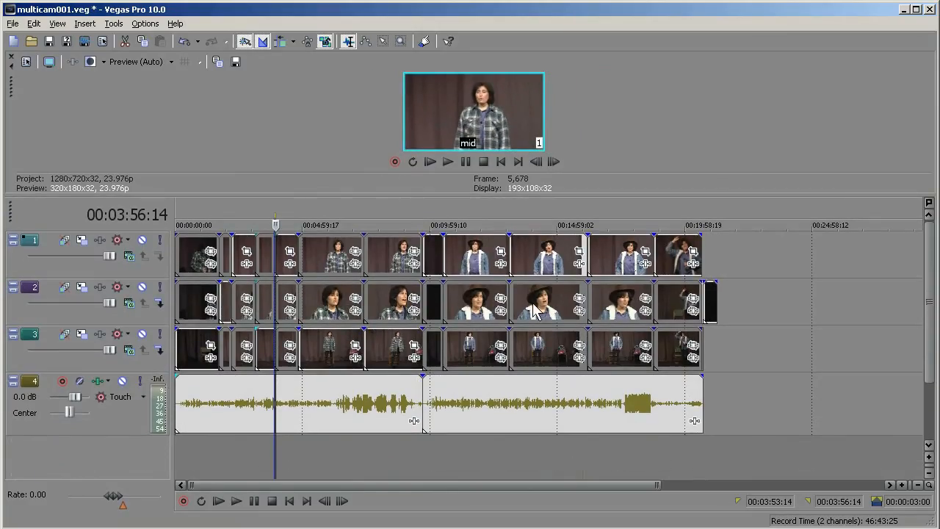
mouse_move(336, 304)
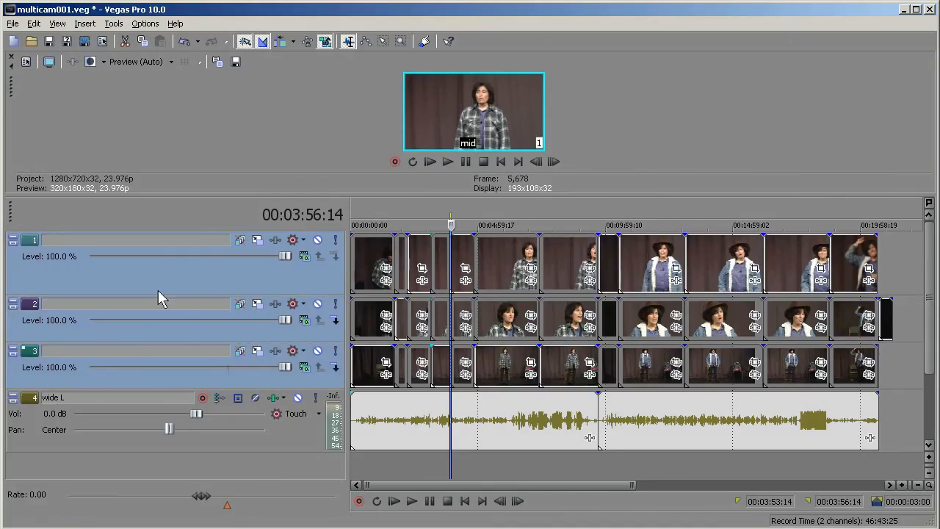
Bring up the Tools menu for Multicamera commands with video tracks 1–3 selected
left_click(113, 24)
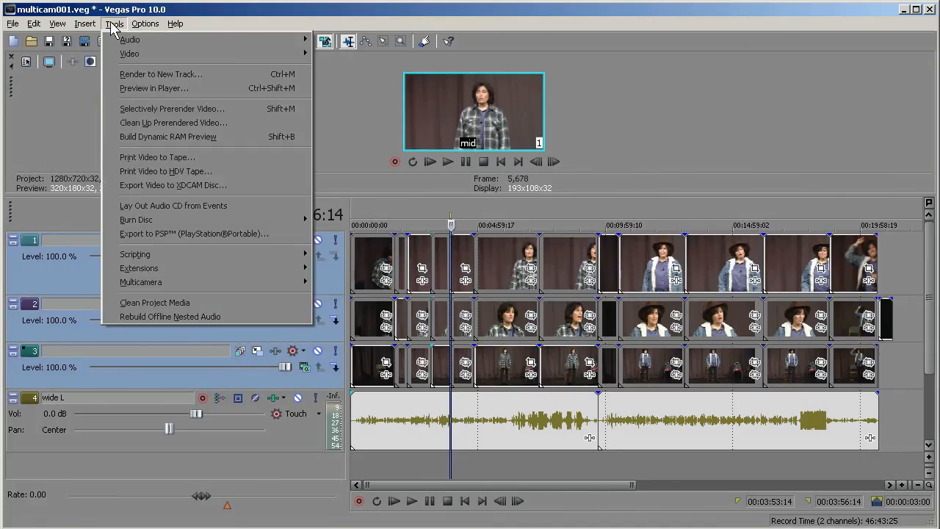
mouse_move(140, 282)
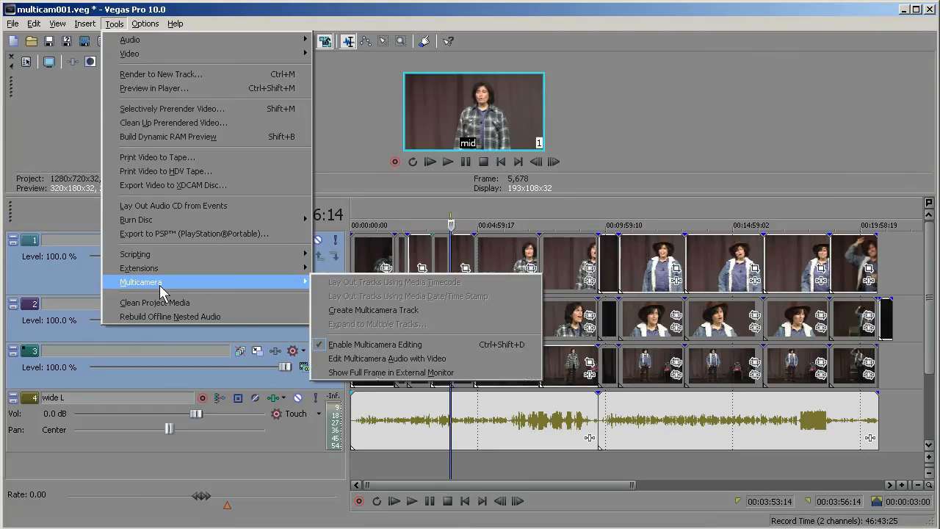
mouse_move(408, 296)
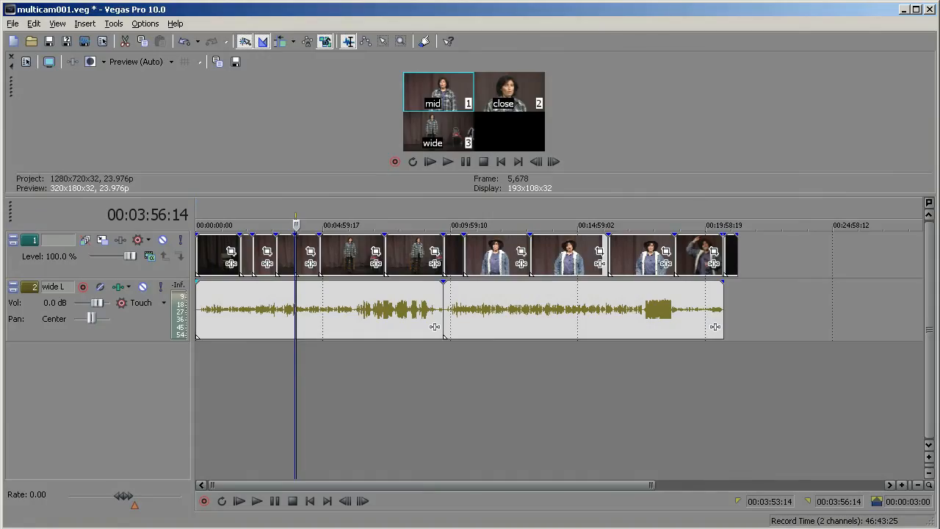
Look through the Tools multicamera options and dismiss the menu without choosing anything
left_click(114, 23)
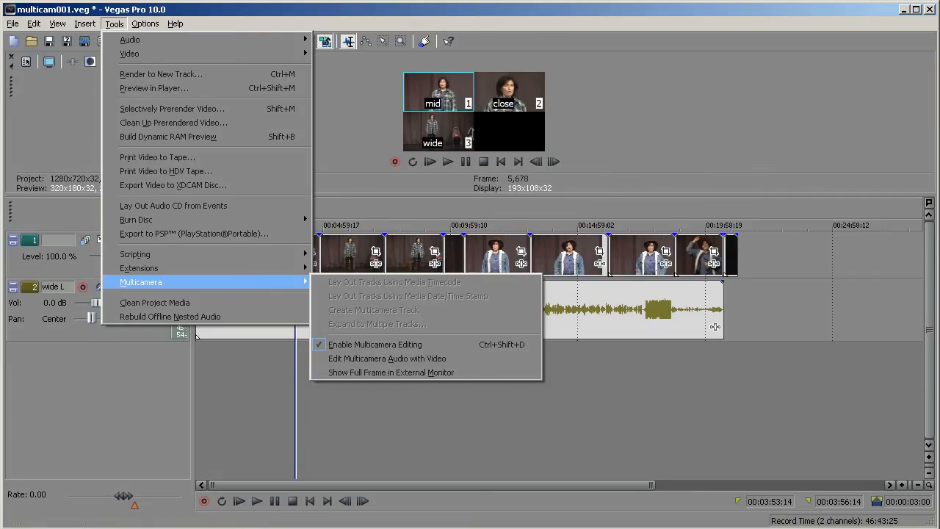
left_click(387, 359)
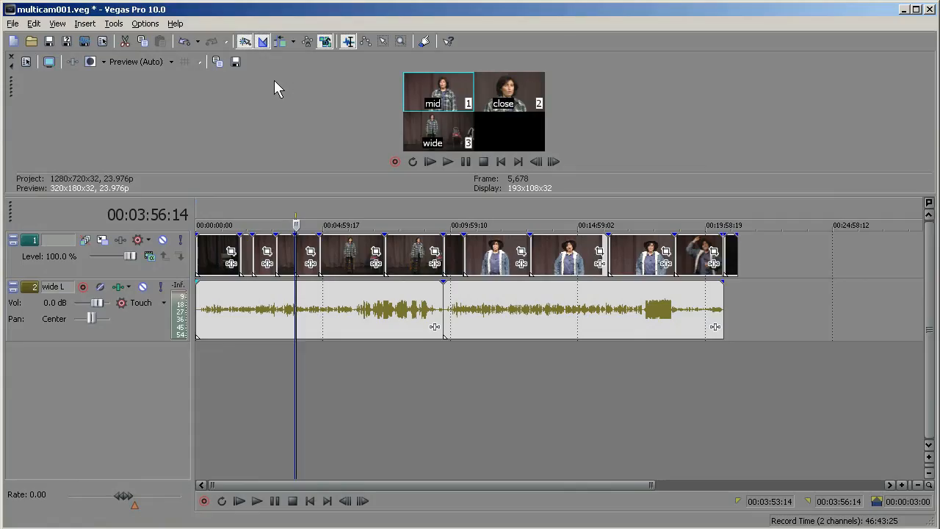
mouse_move(355, 204)
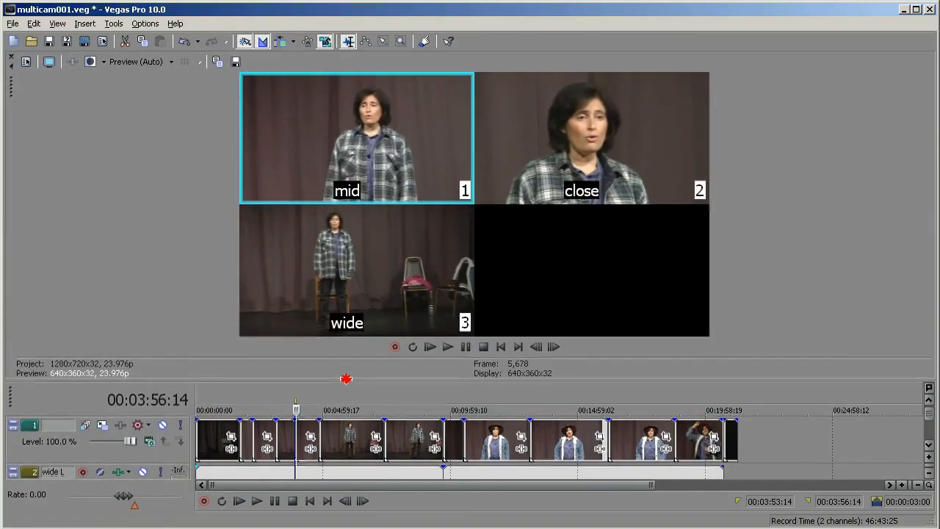
left_click(115, 24)
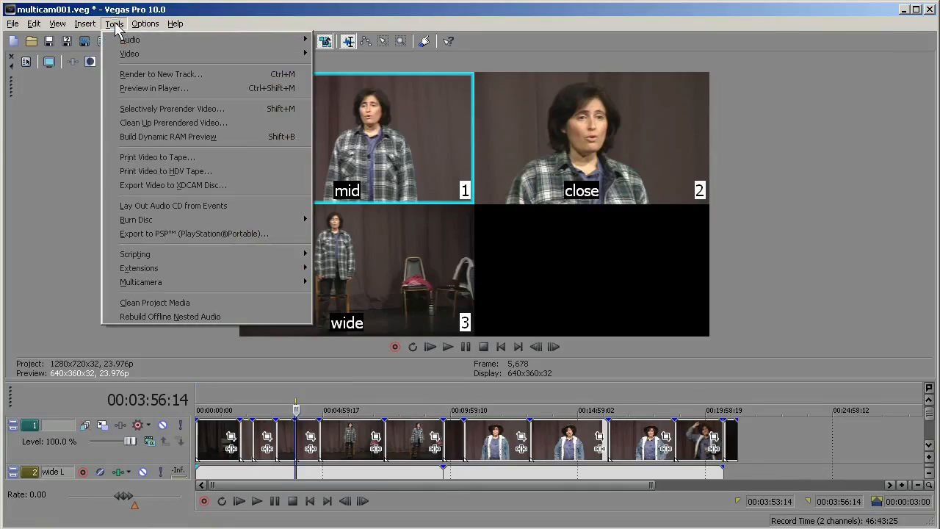
mouse_move(141, 282)
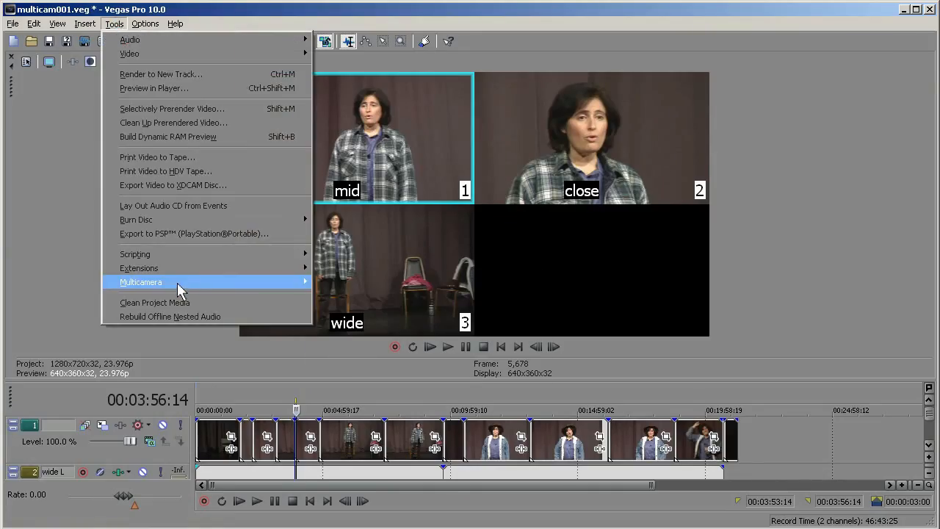
left_click(140, 282)
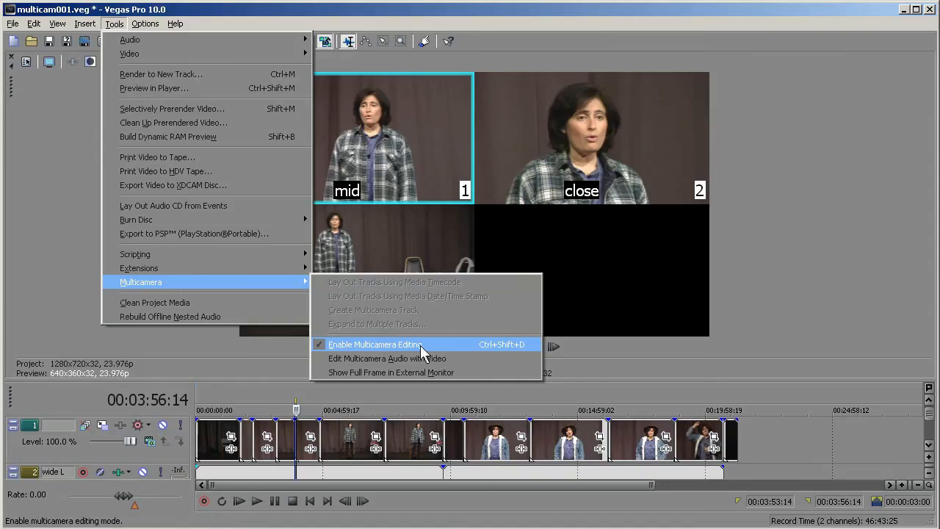
left_click(410, 345)
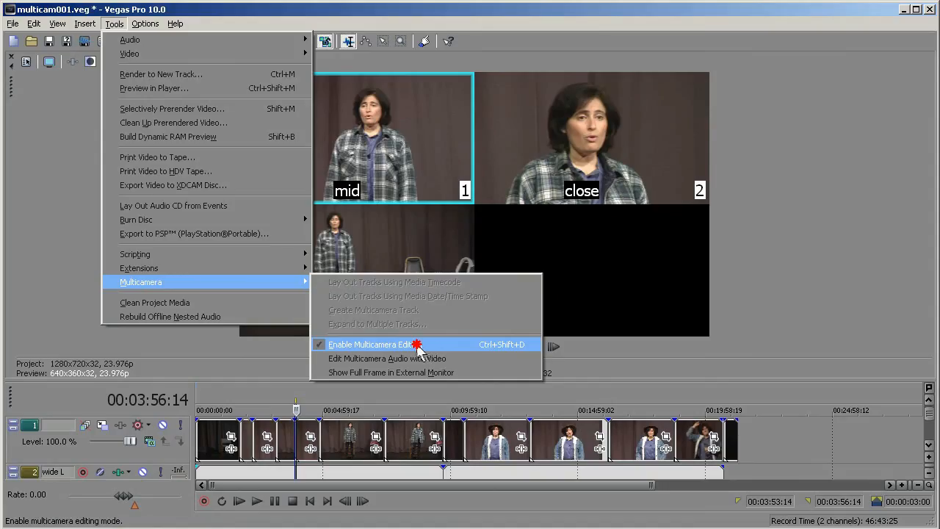
left_click(370, 344)
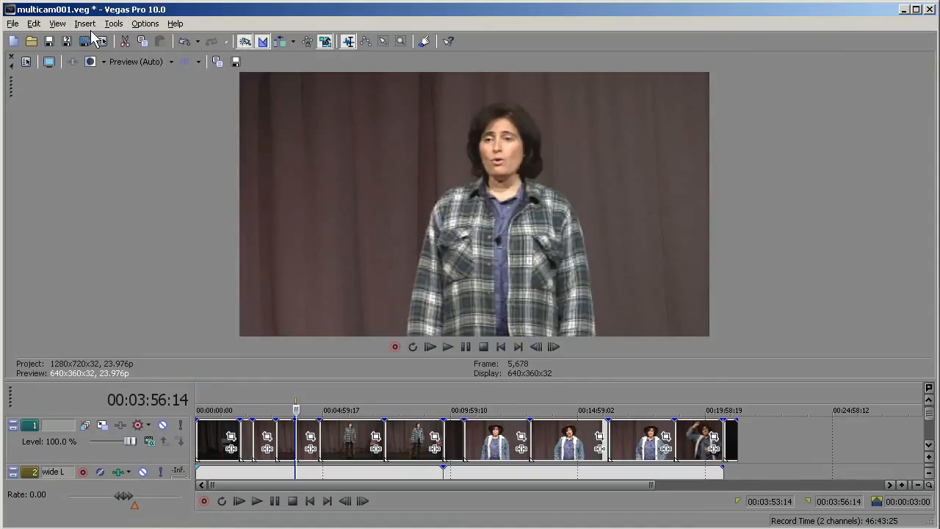
left_click(113, 23)
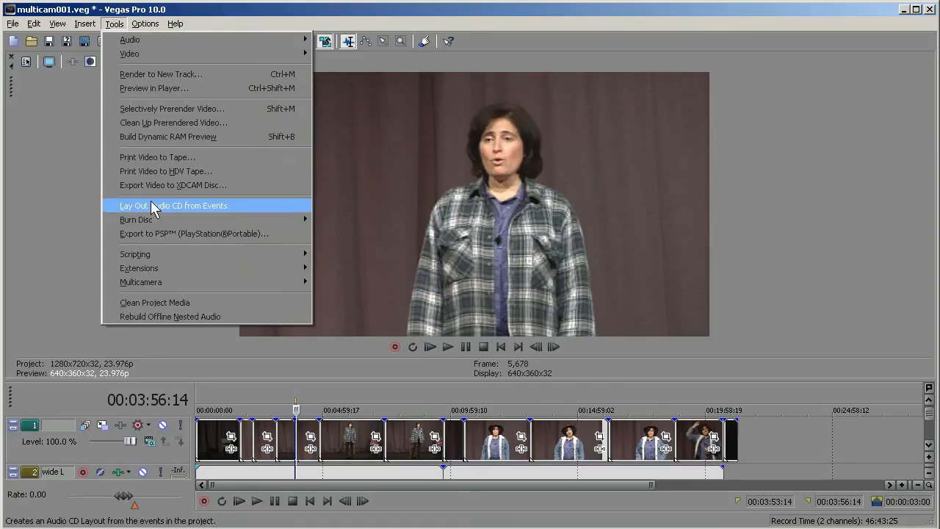
mouse_move(141, 282)
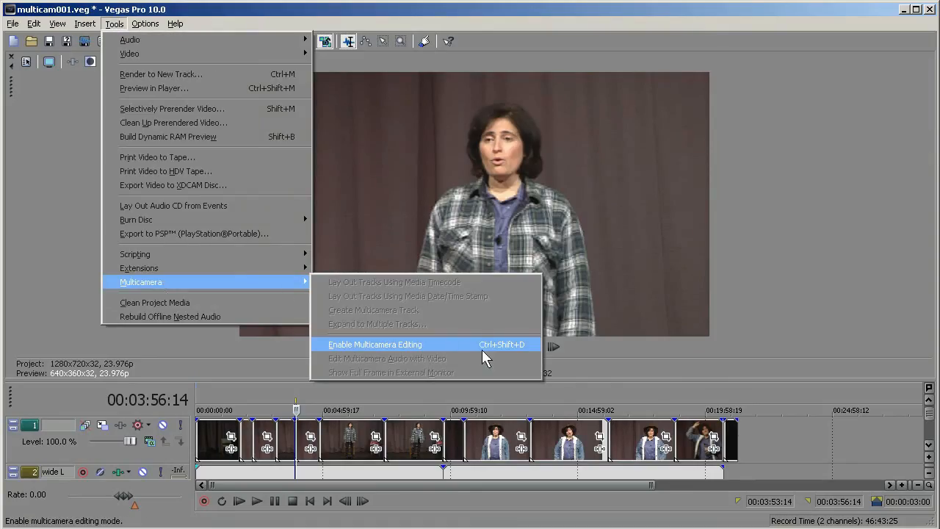
left_click(375, 344)
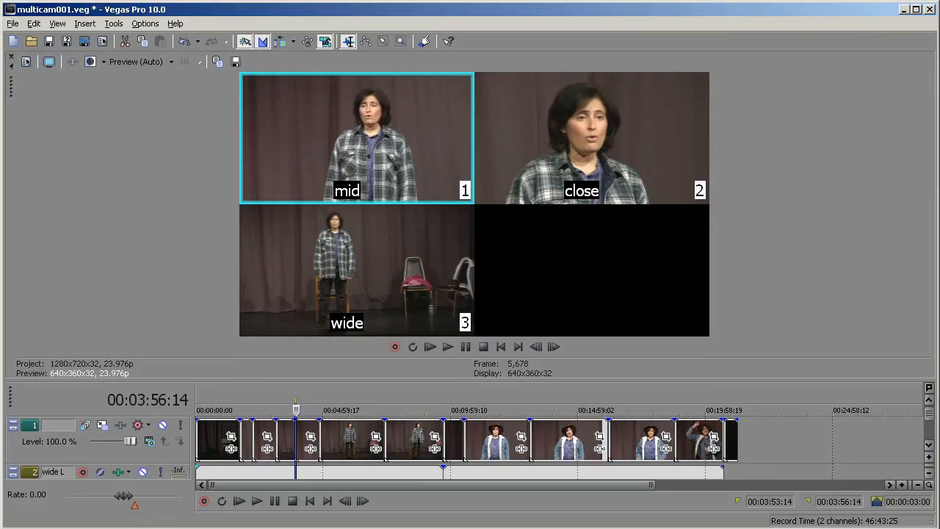
mouse_move(360, 466)
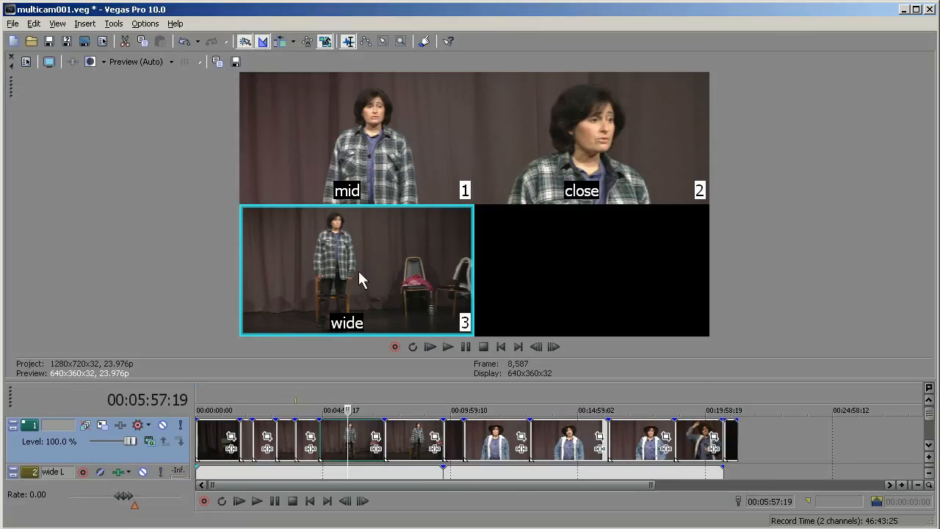
Set the event near 5:57 to the mid take and the event near 11:24 to wide
right_click(367, 448)
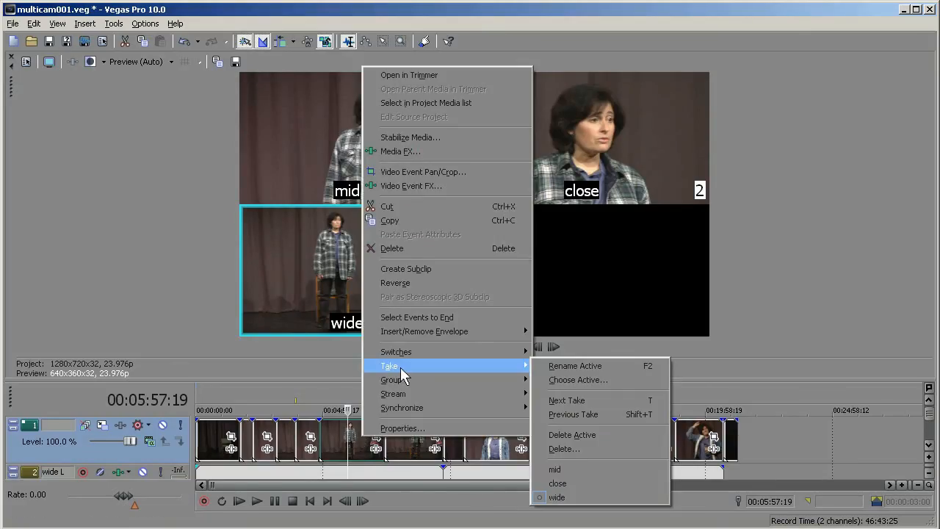
left_click(553, 469)
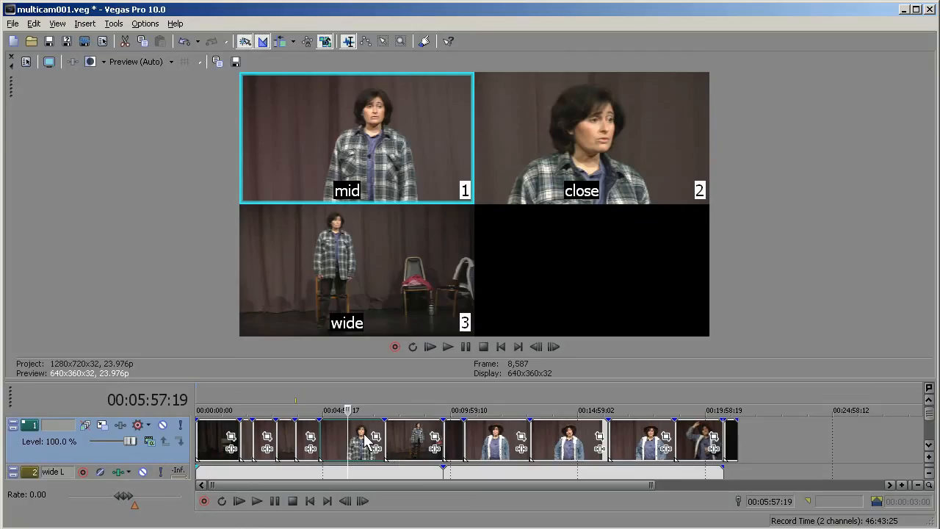
mouse_move(496, 446)
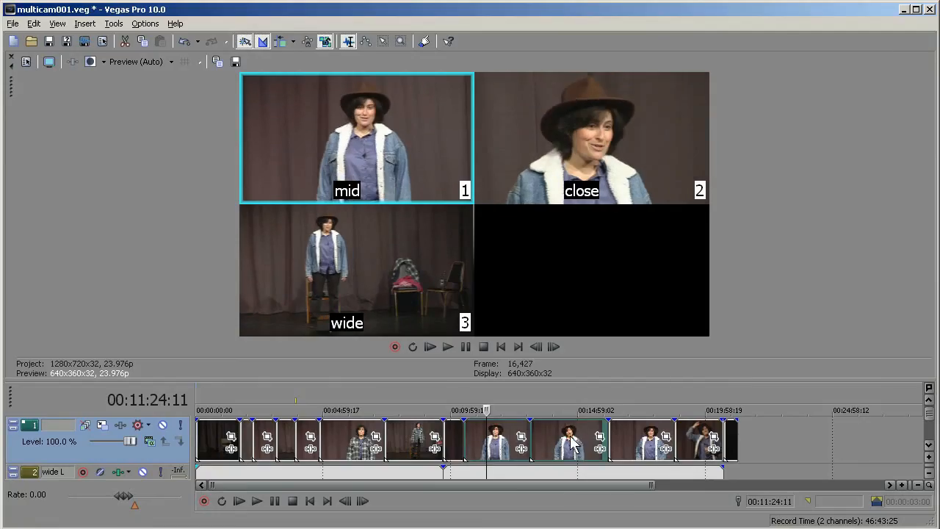
right_click(496, 444)
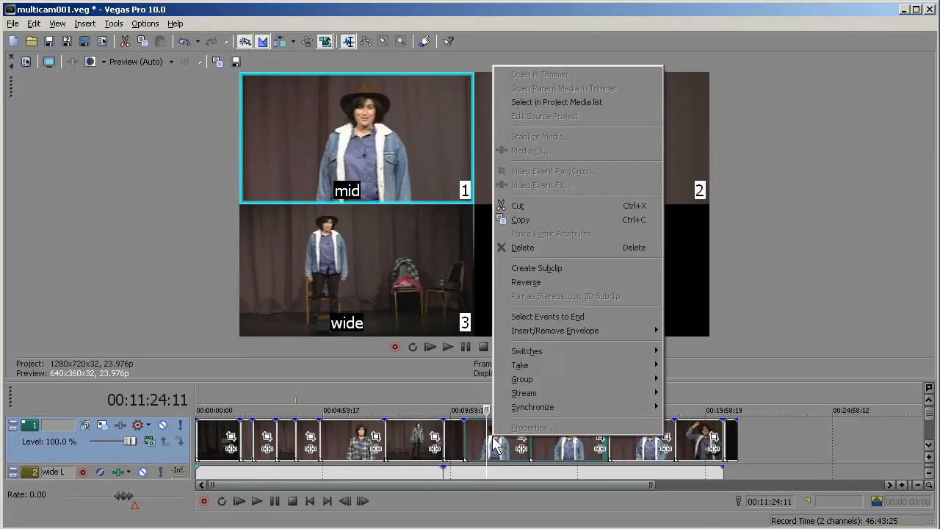
mouse_move(520, 364)
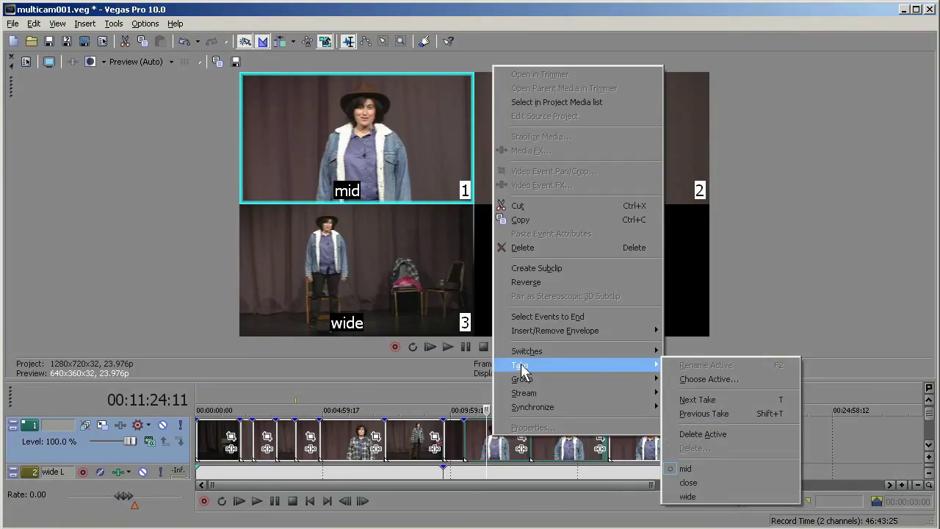
left_click(688, 497)
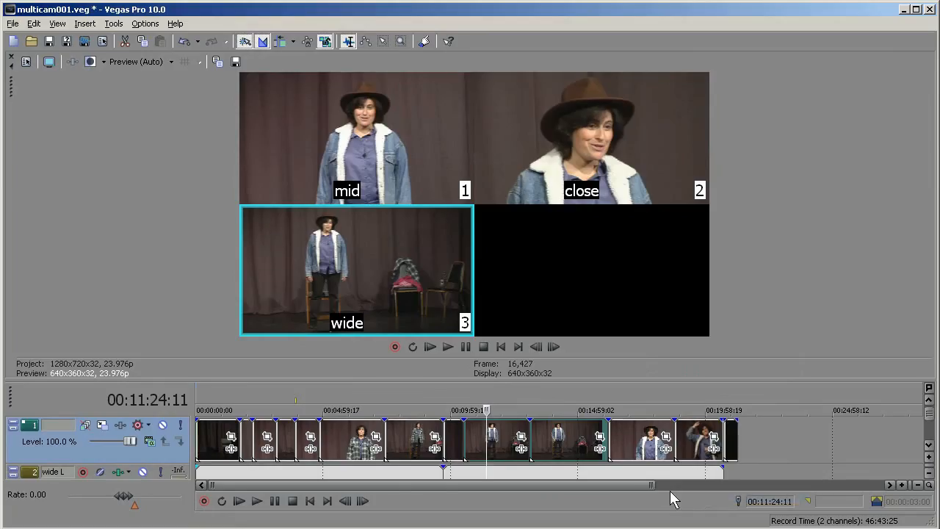